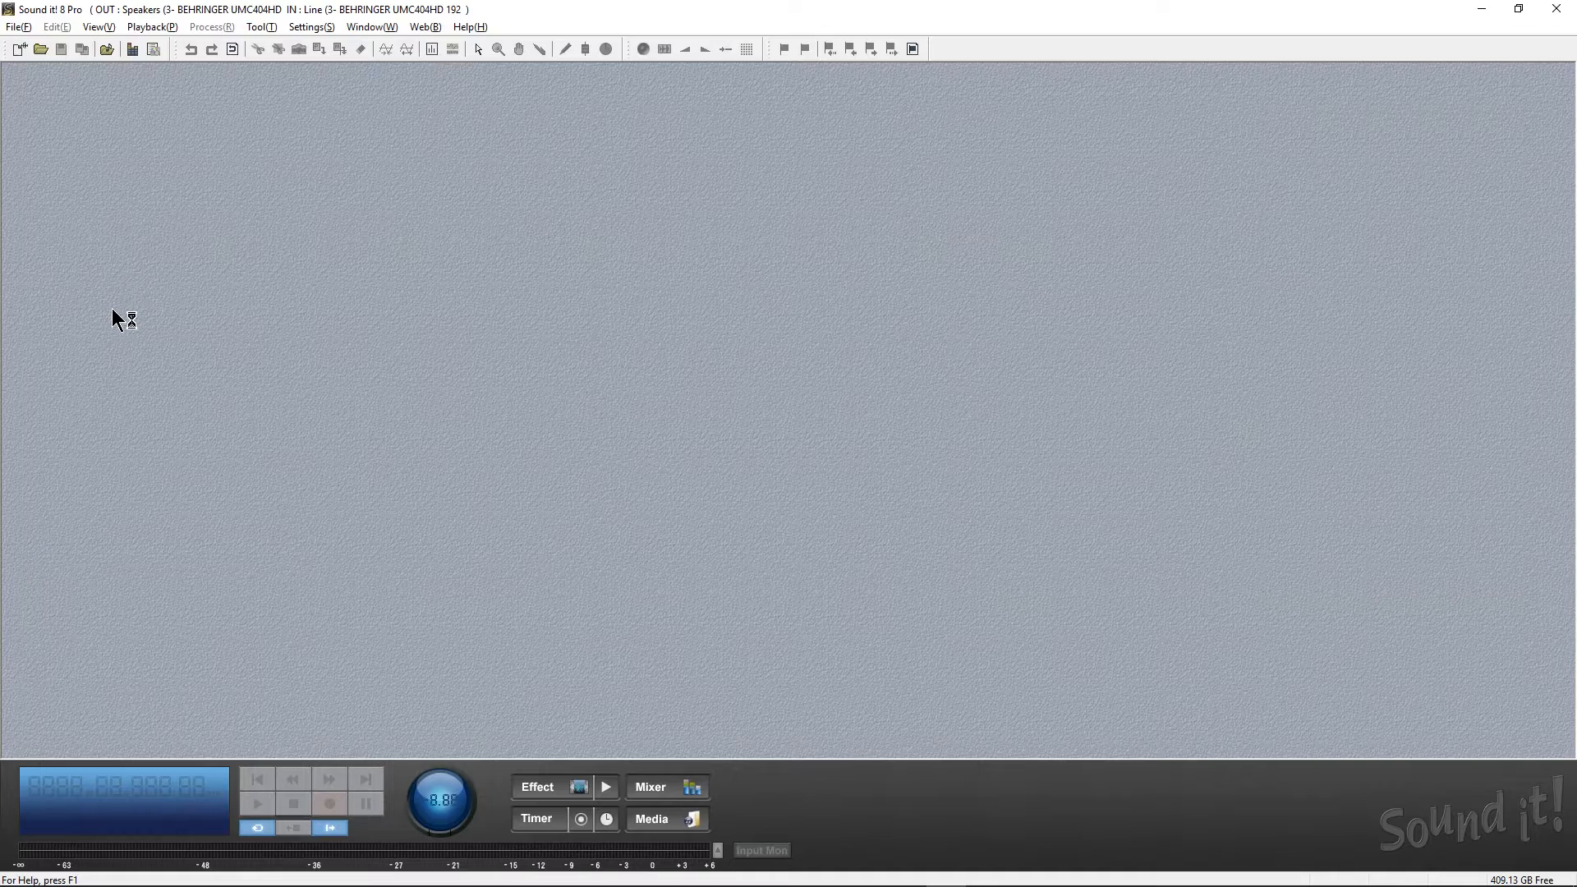
pyautogui.moveTo(684, 641)
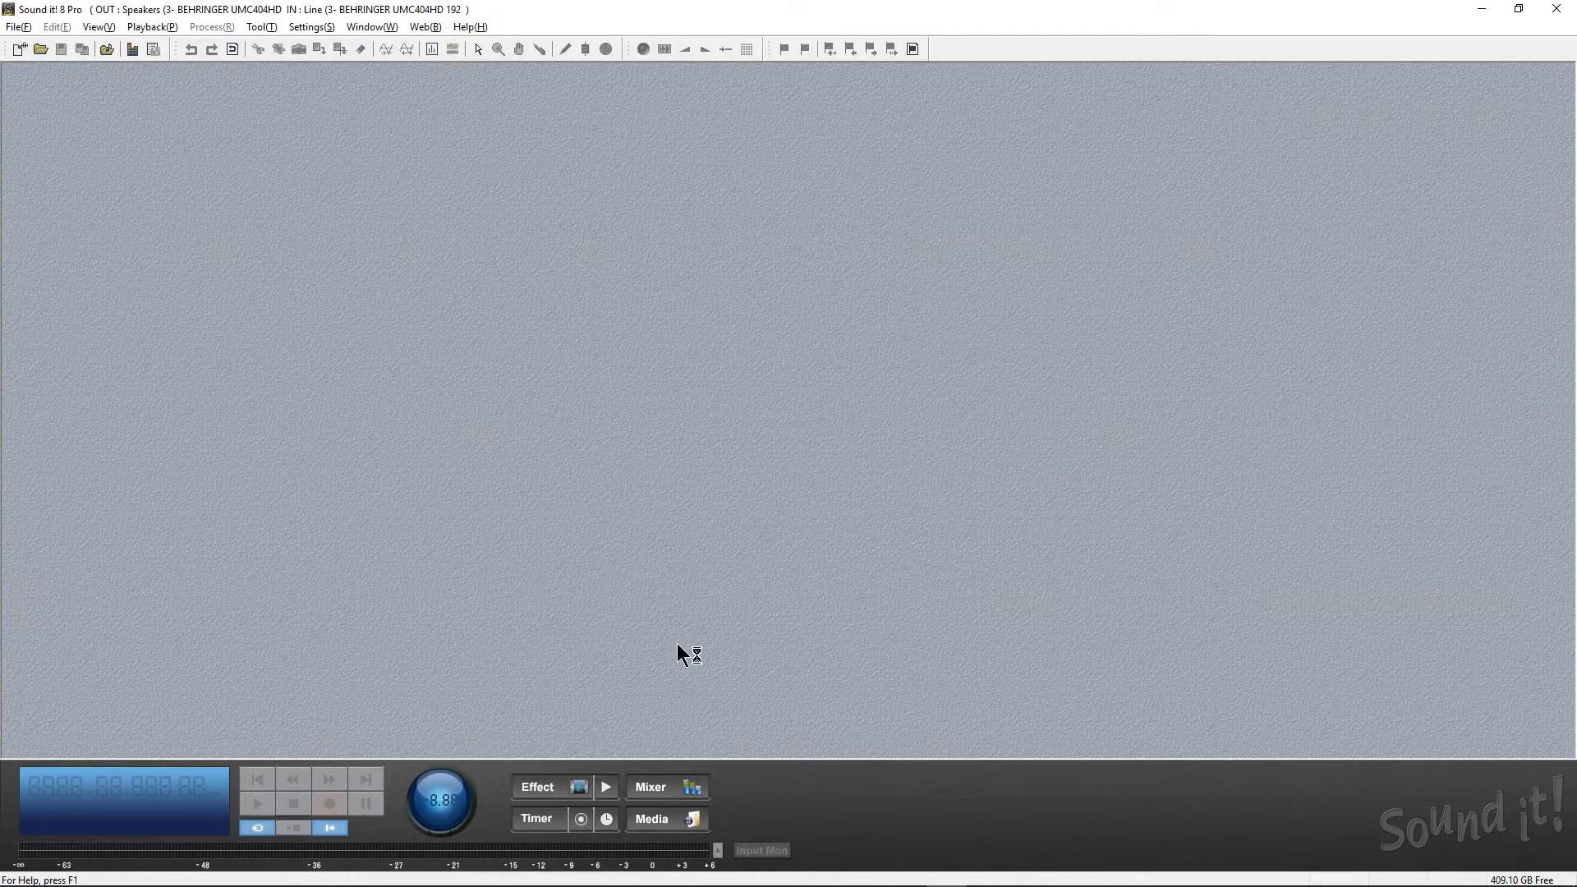
pyautogui.moveTo(658, 829)
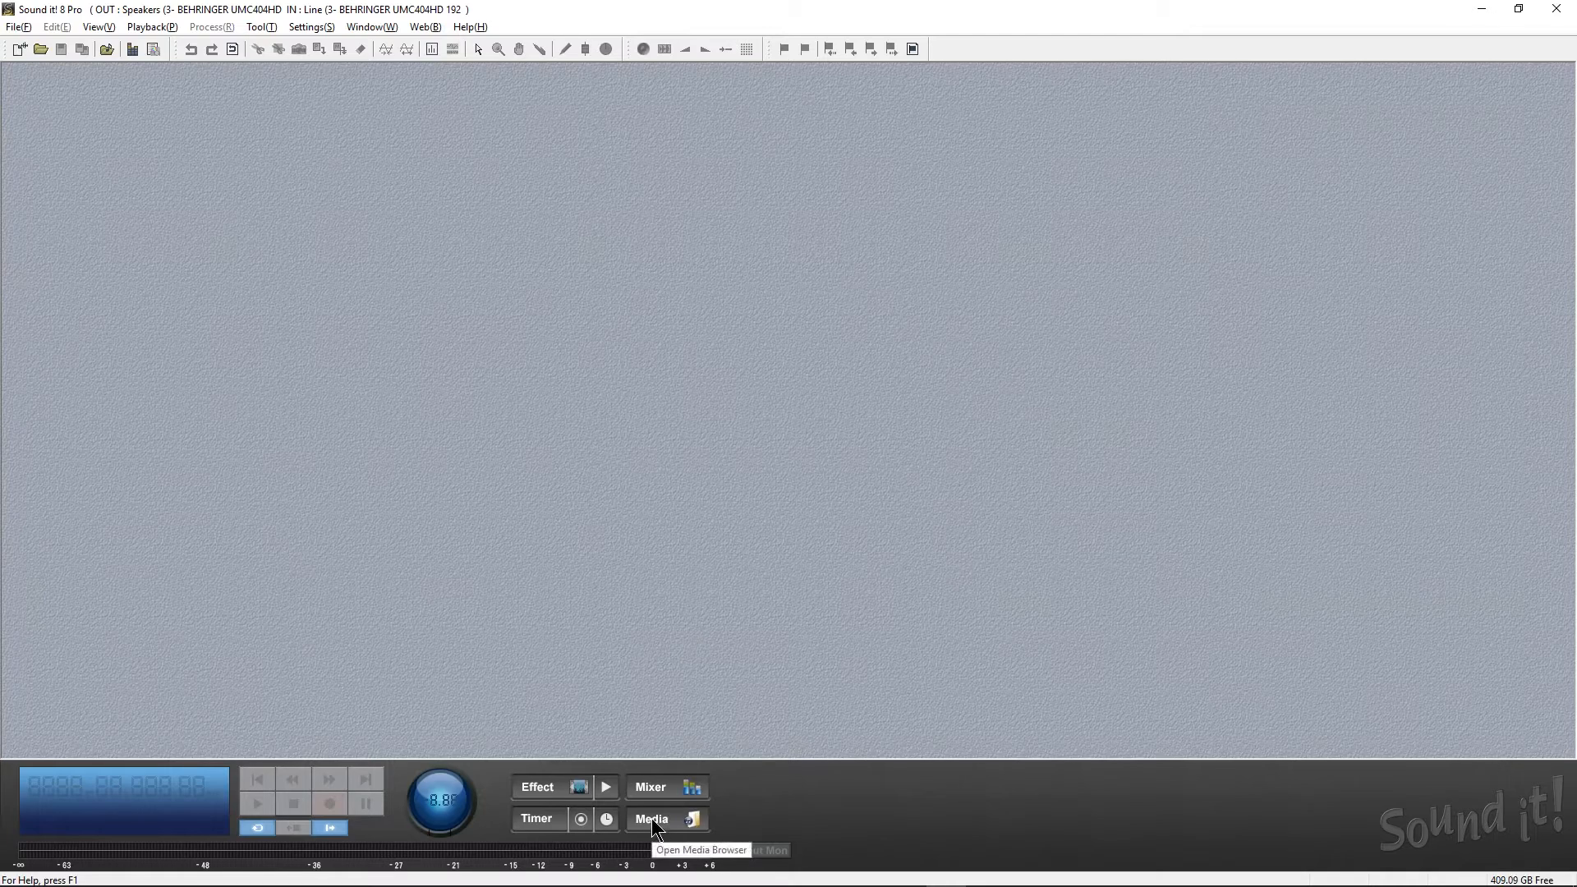
# Open JazzMusicBed.wav from the Media Browser's Music folder so its stereo waveform is loaded
pyautogui.click(665, 818)
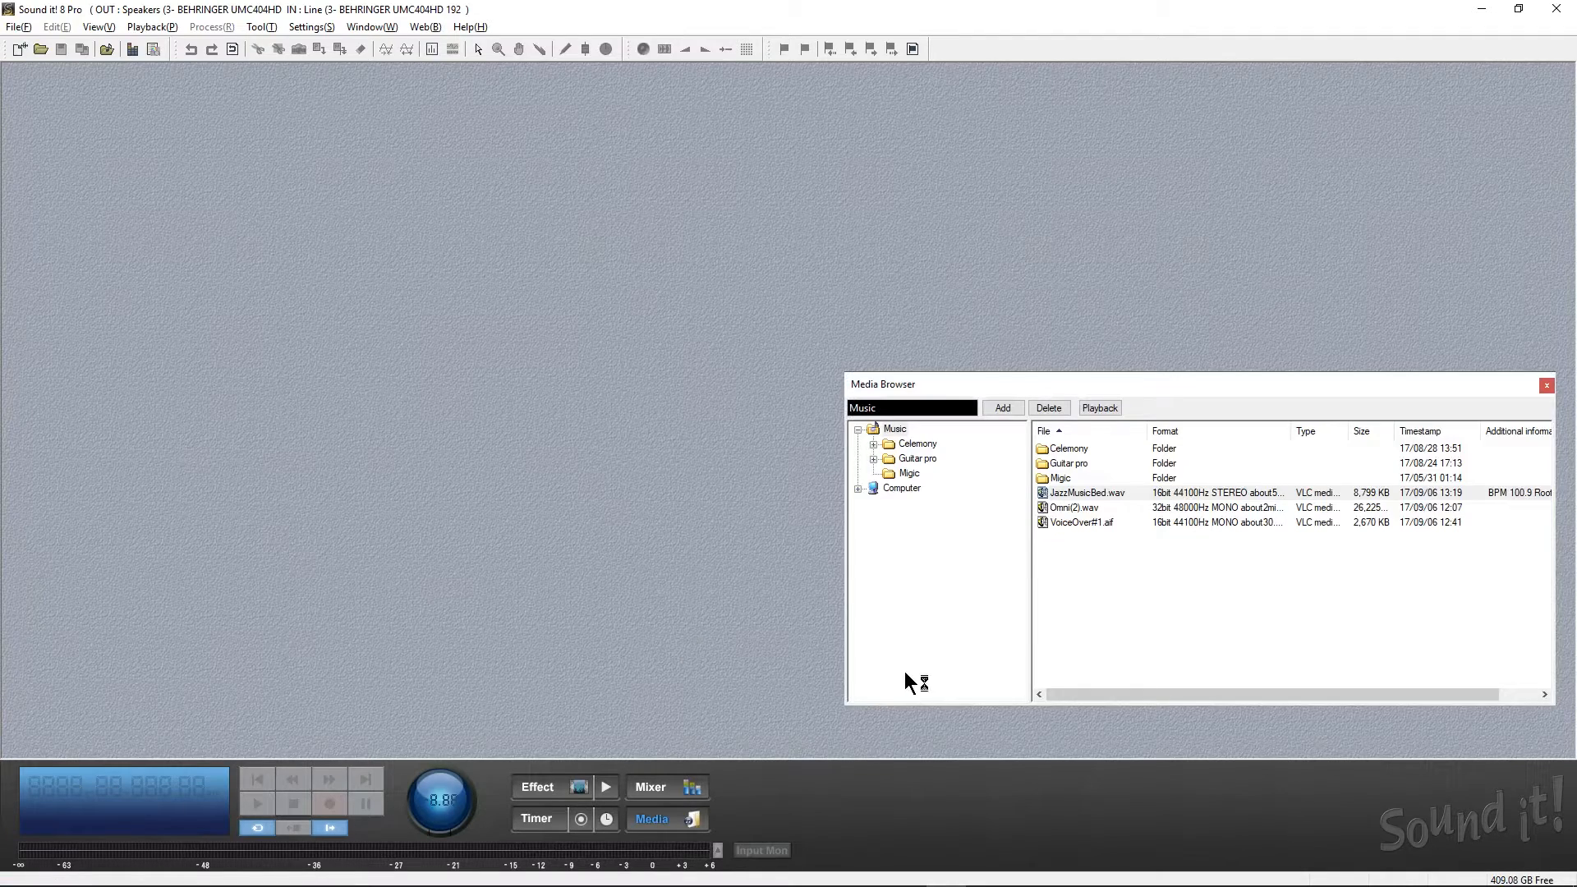
pyautogui.moveTo(676, 825)
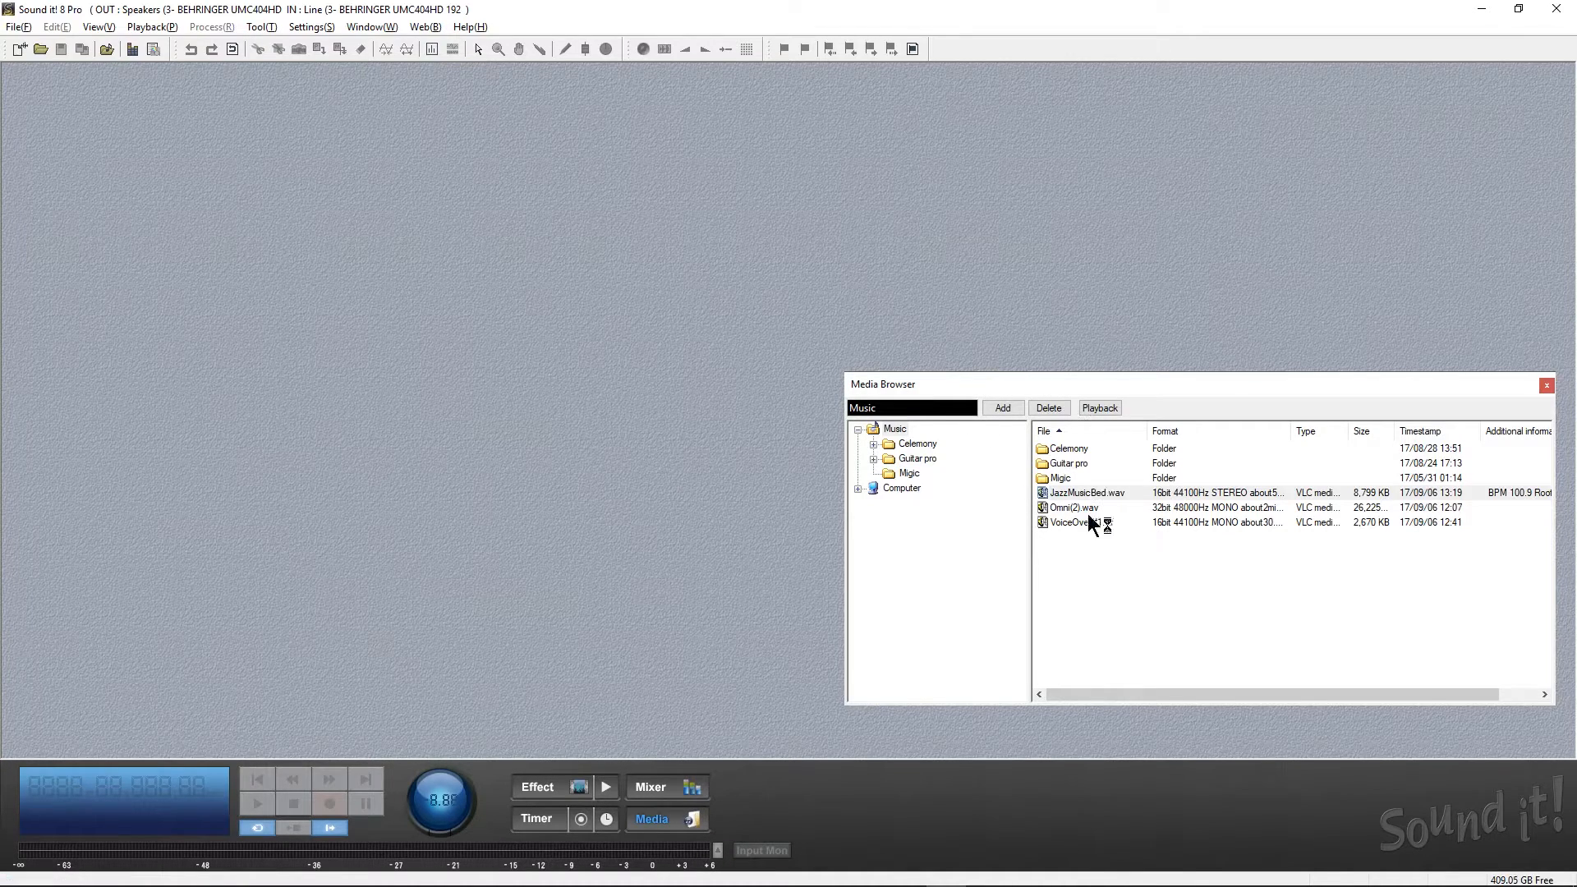
pyautogui.doubleClick(1085, 493)
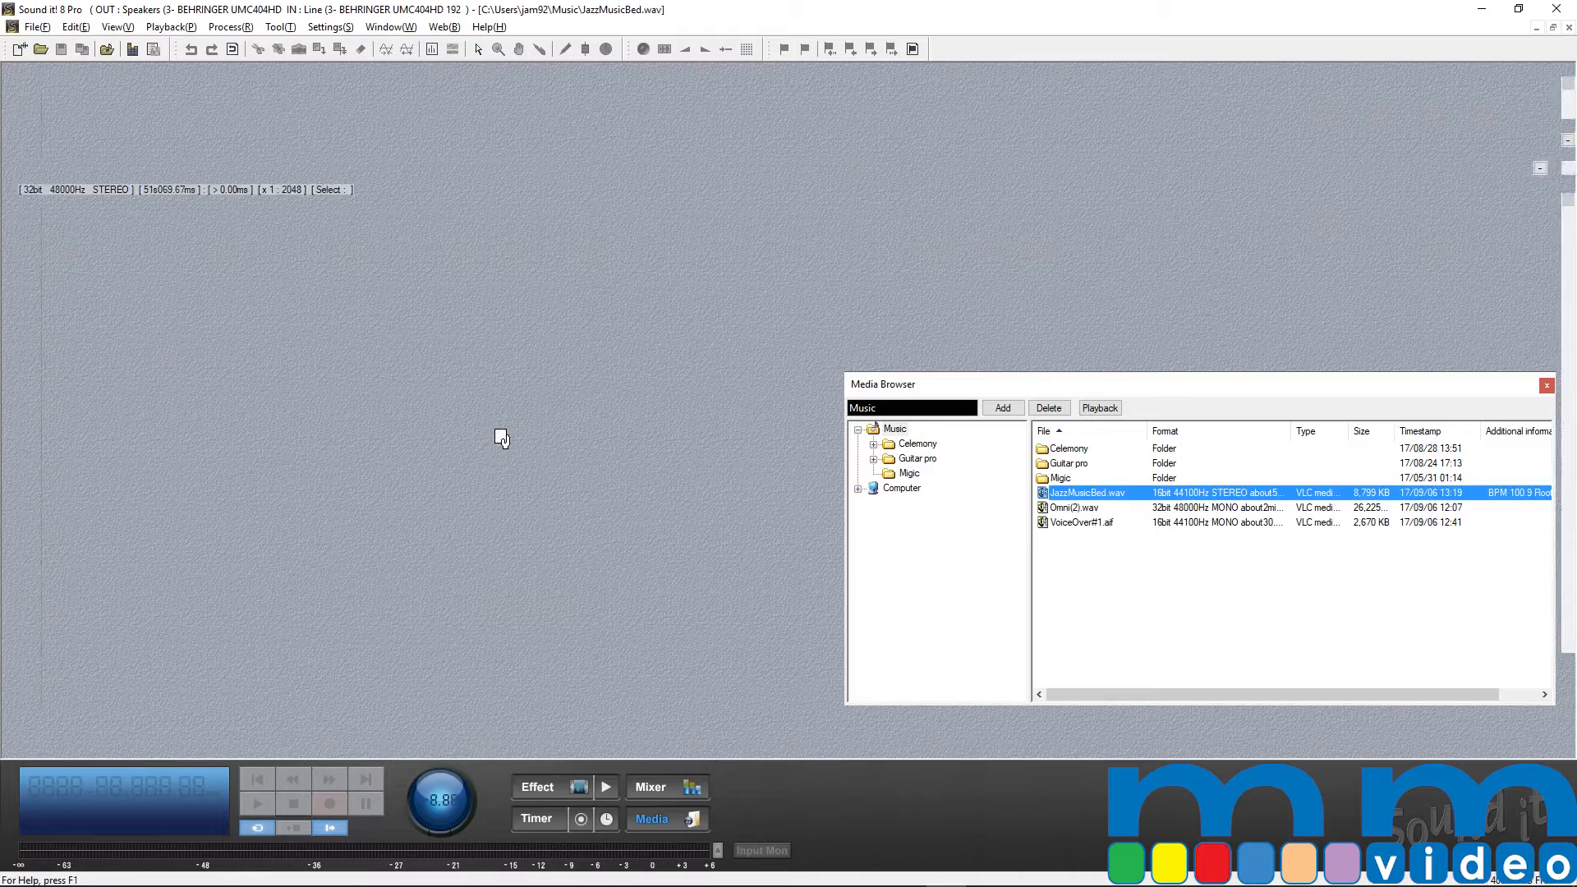
pyautogui.doubleClick(1084, 493)
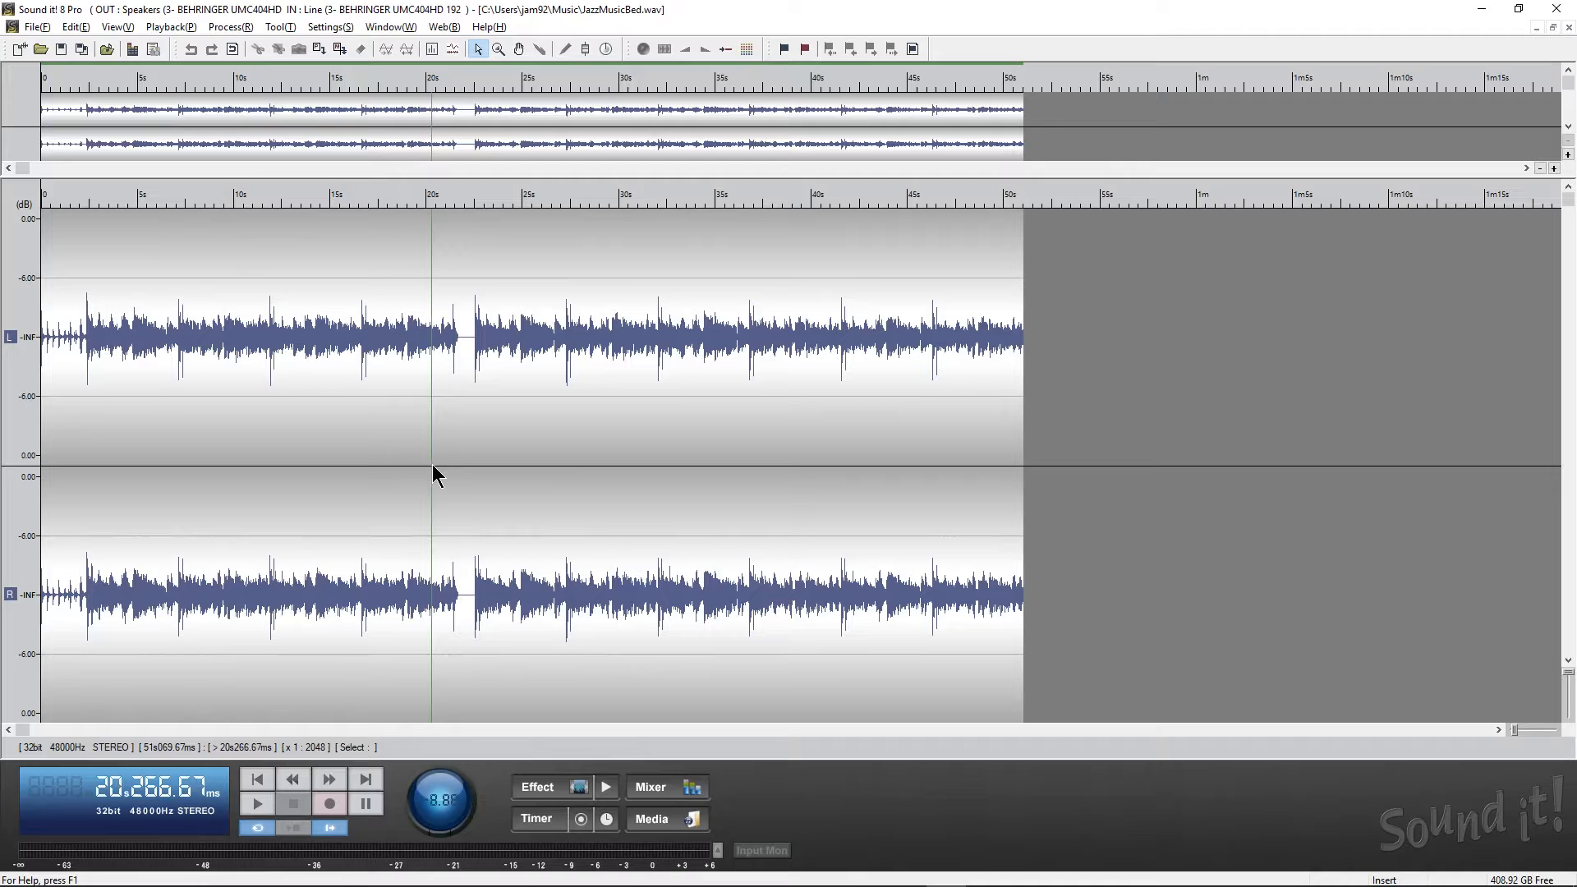
# Play the jazz track from around 20 seconds and stop it again
pyautogui.click(258, 804)
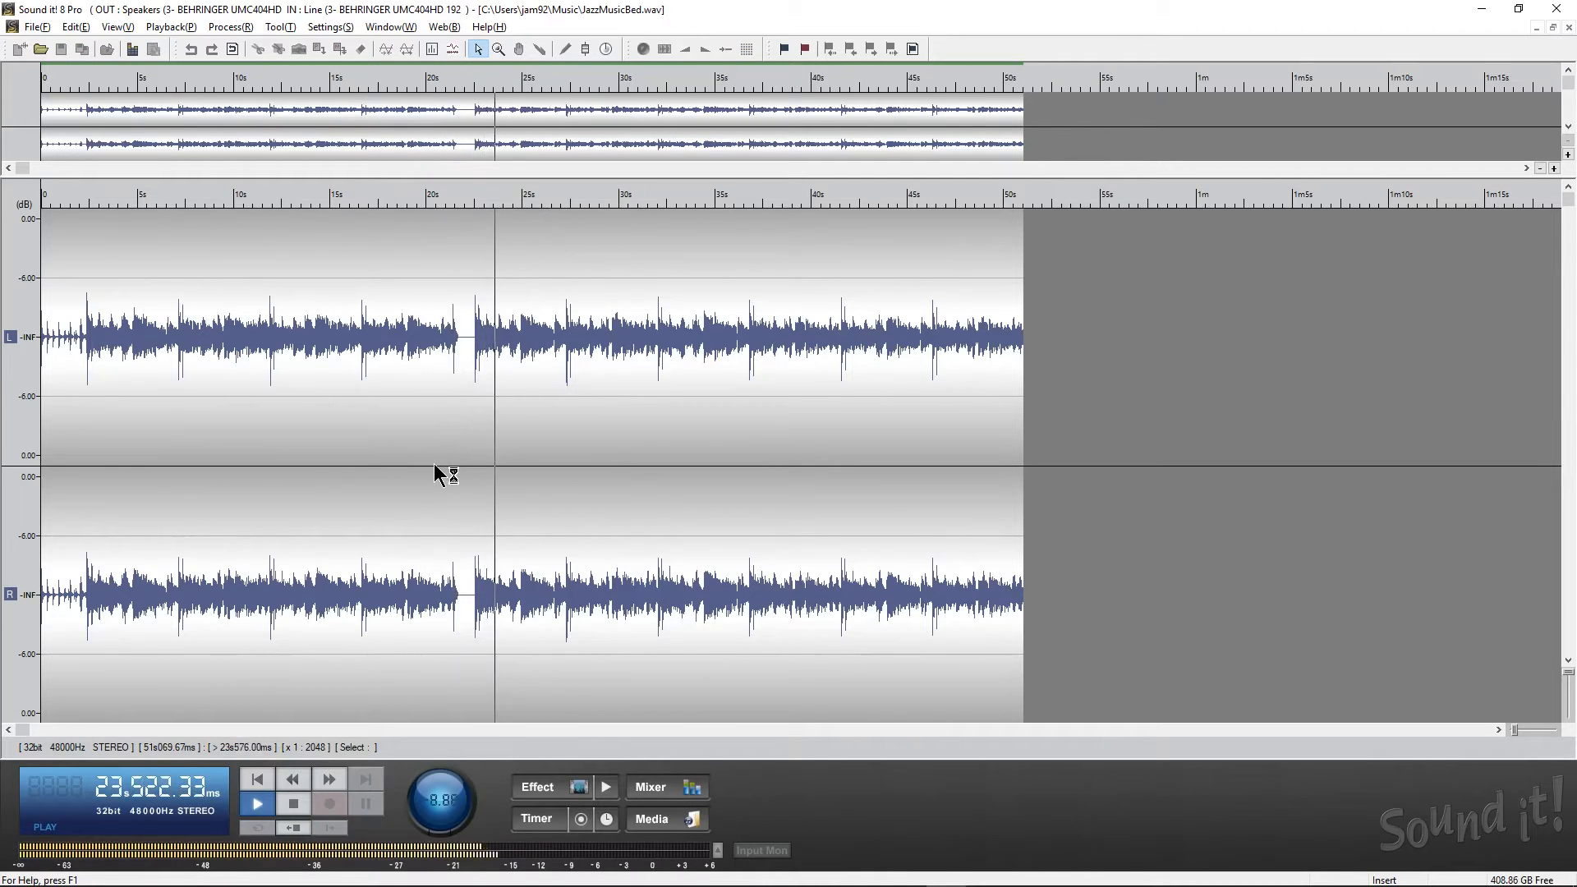
pyautogui.click(255, 804)
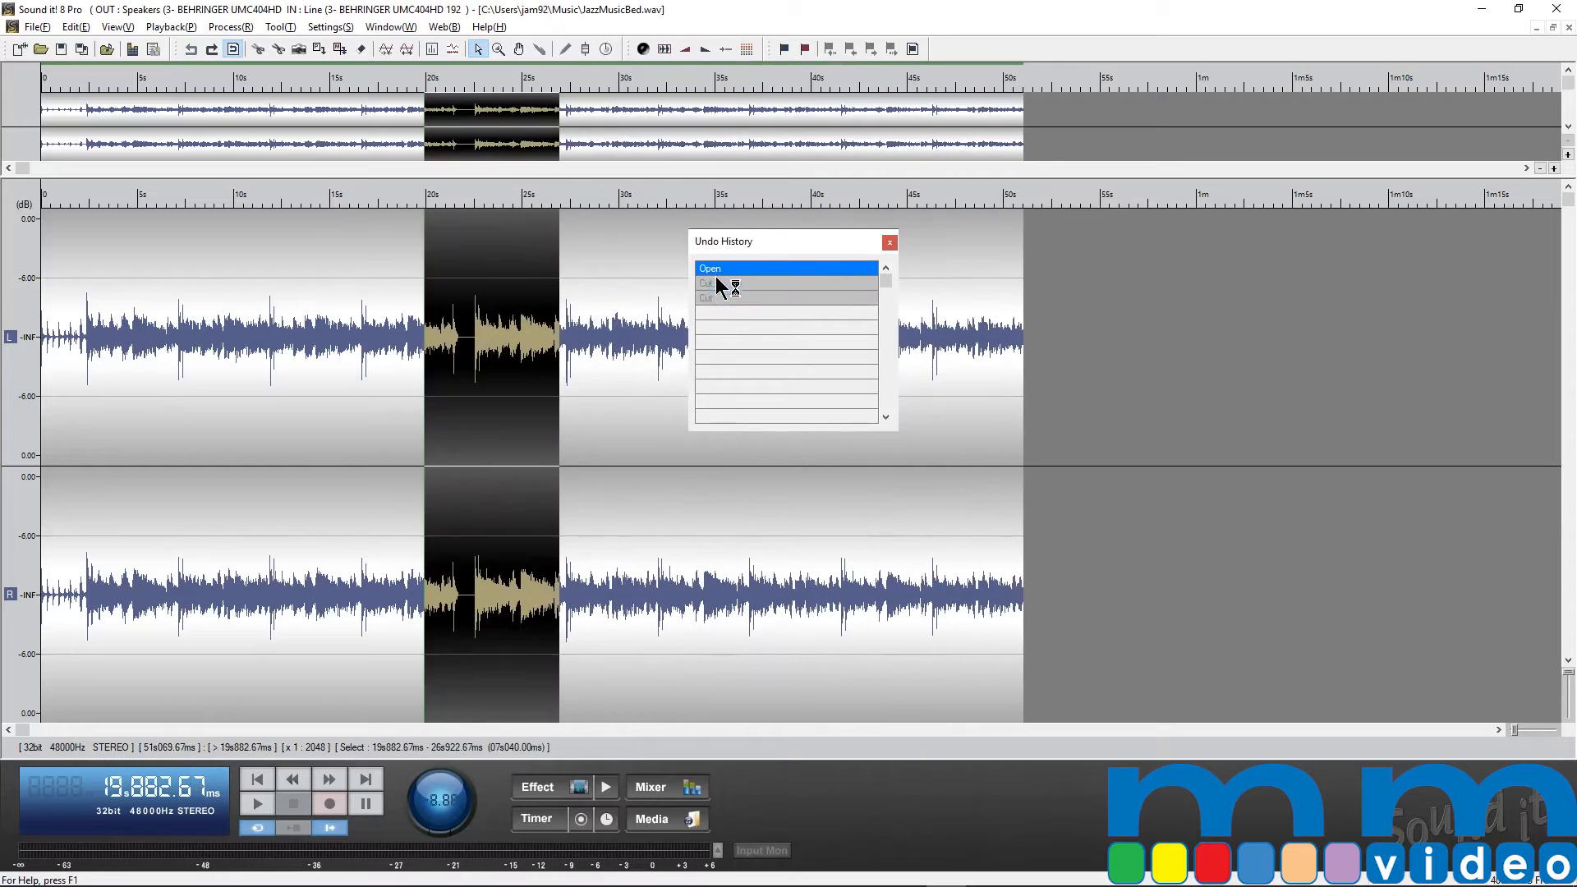
pyautogui.click(889, 242)
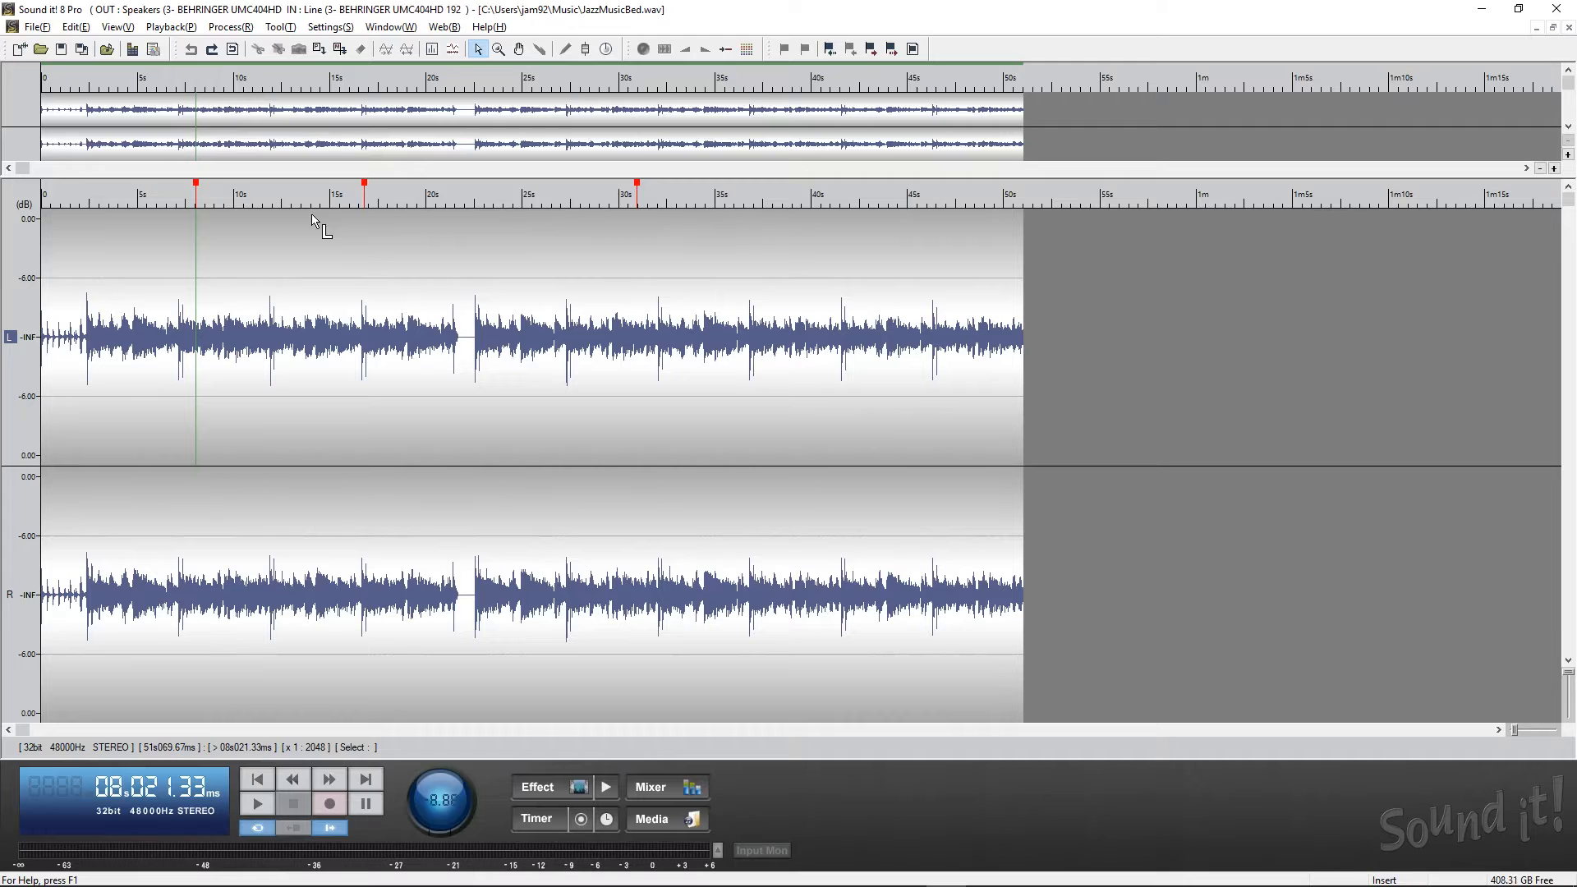
pyautogui.moveTo(454, 181)
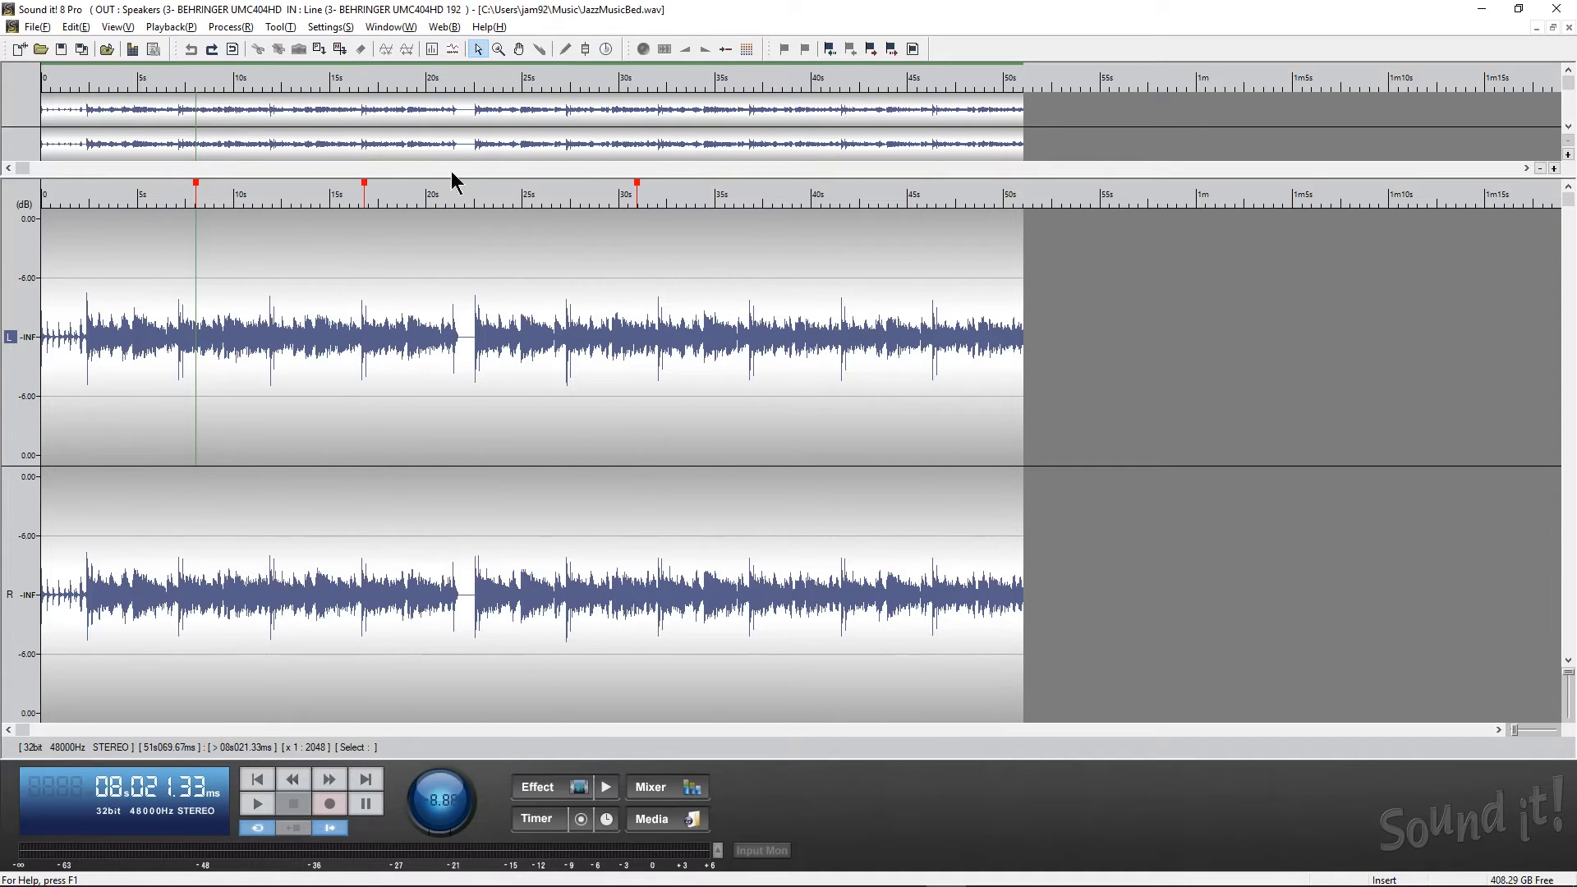
# Run File > Save Split At Region, acknowledge the four-file split and cancel the Save As
pyautogui.click(32, 26)
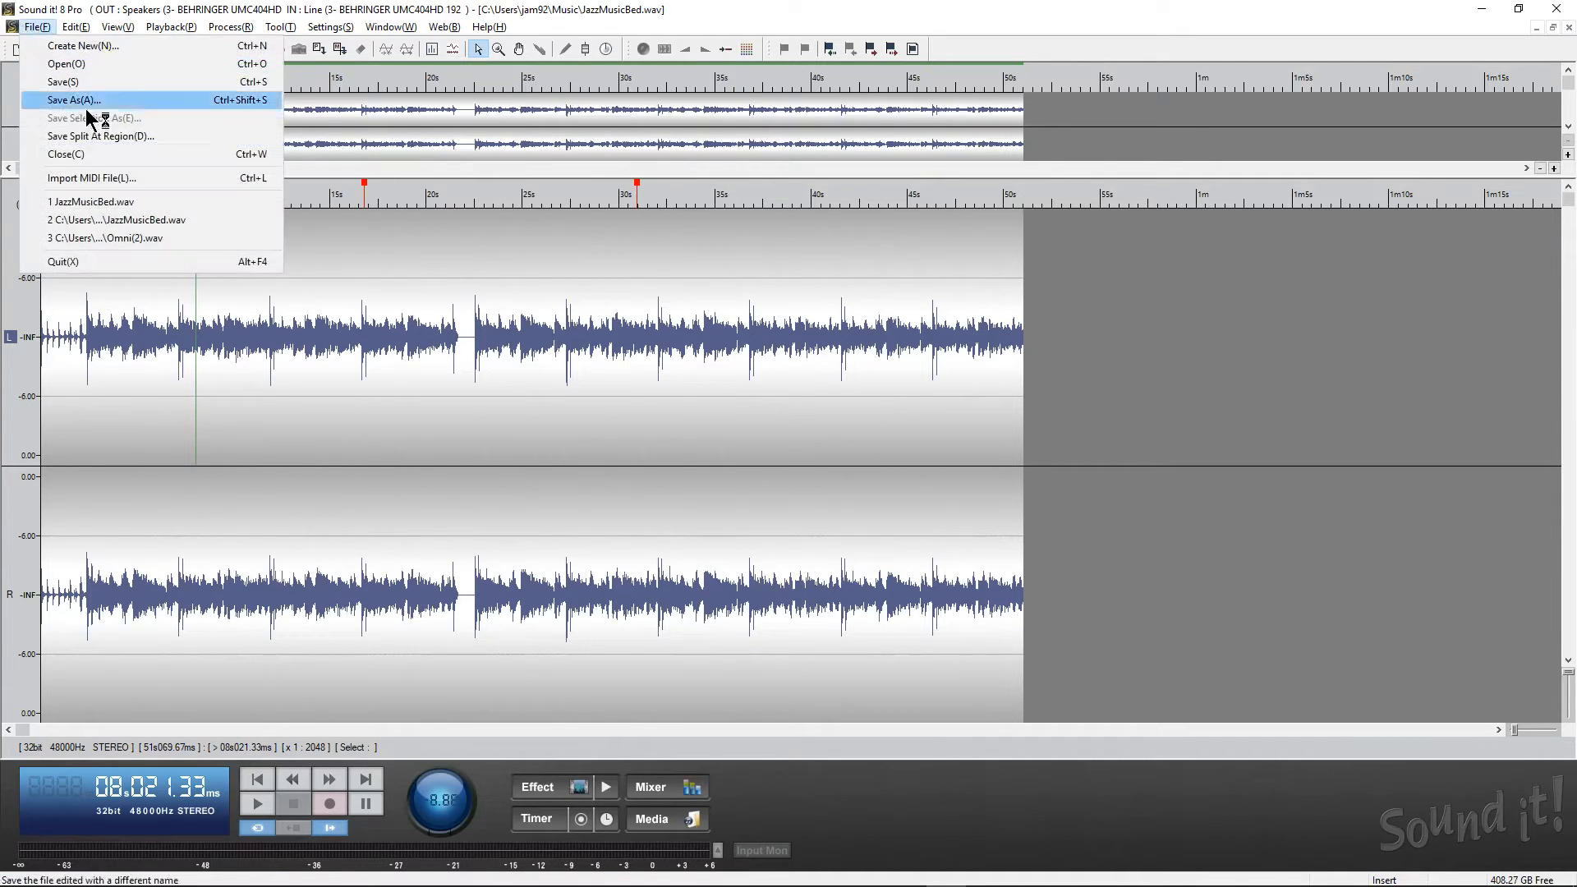
pyautogui.moveTo(102, 147)
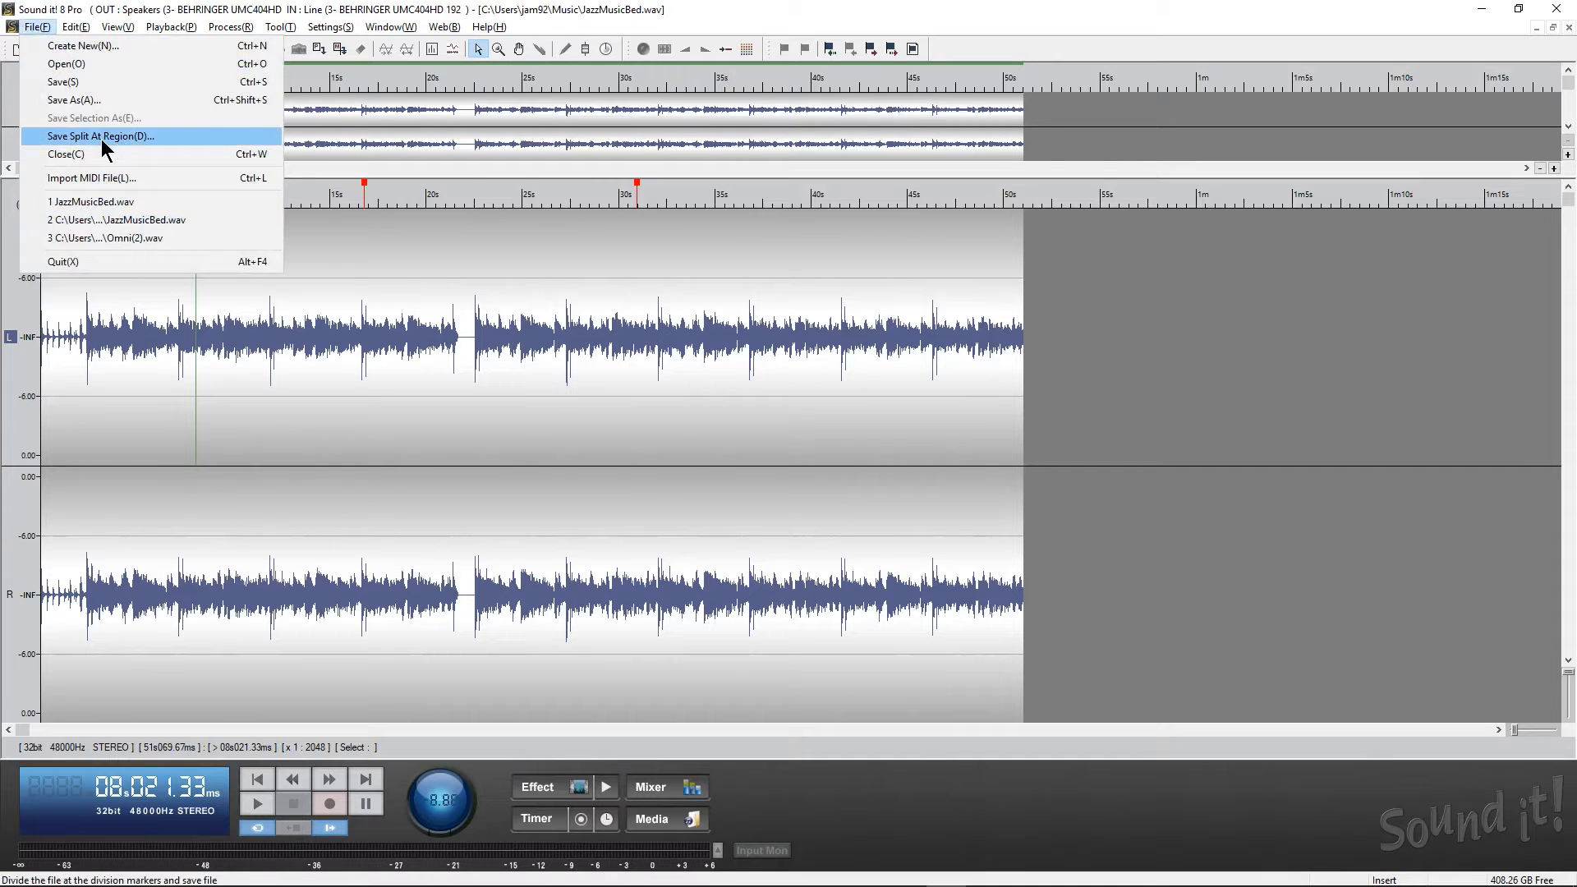
pyautogui.click(97, 136)
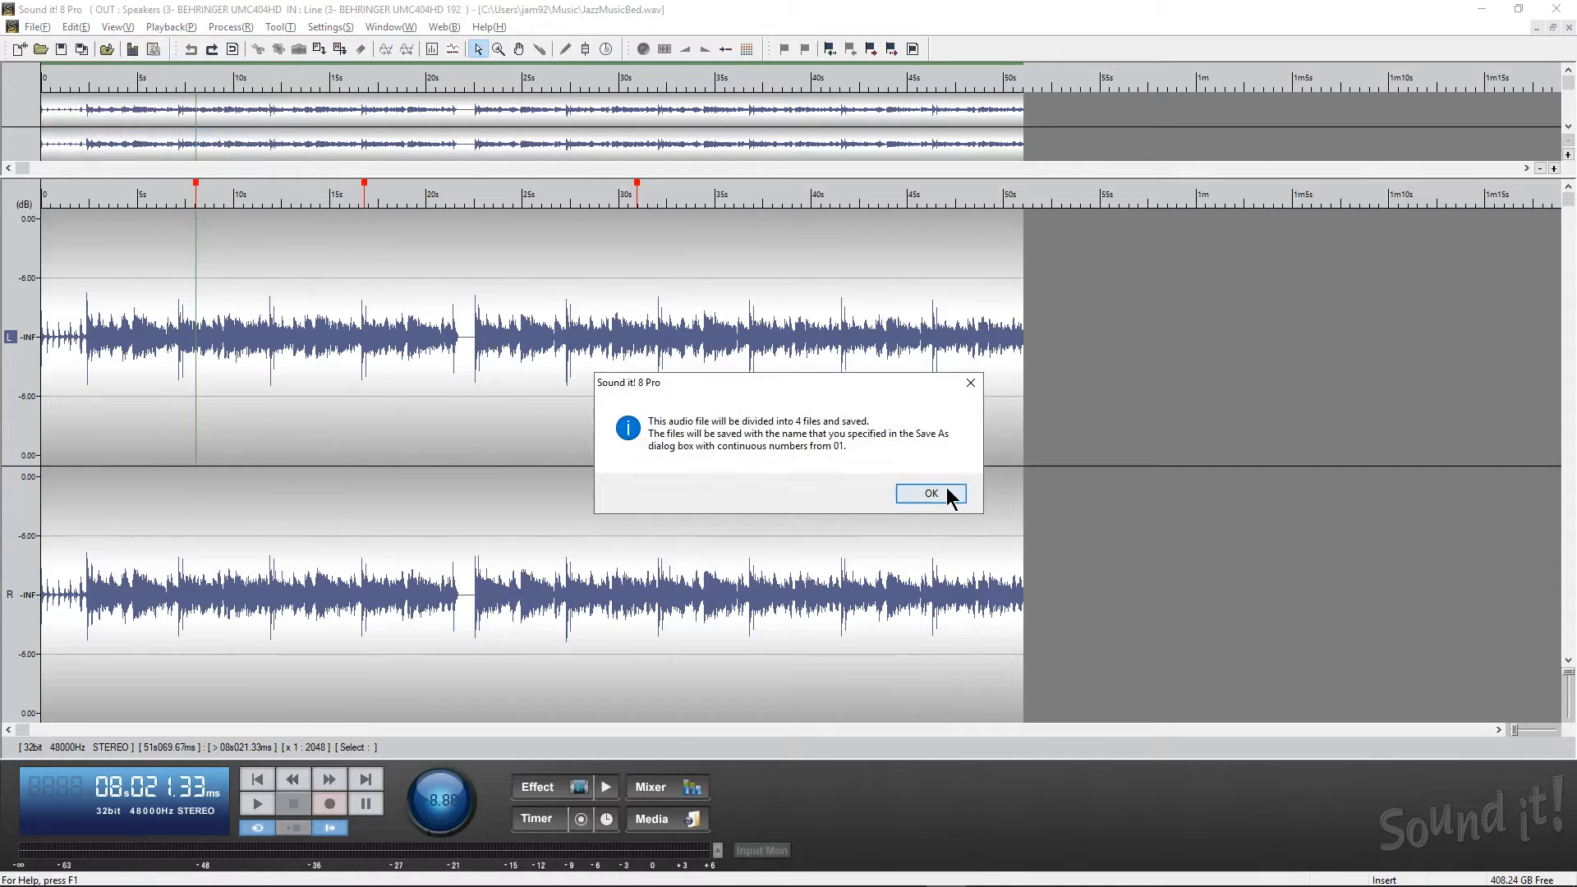
pyautogui.click(930, 493)
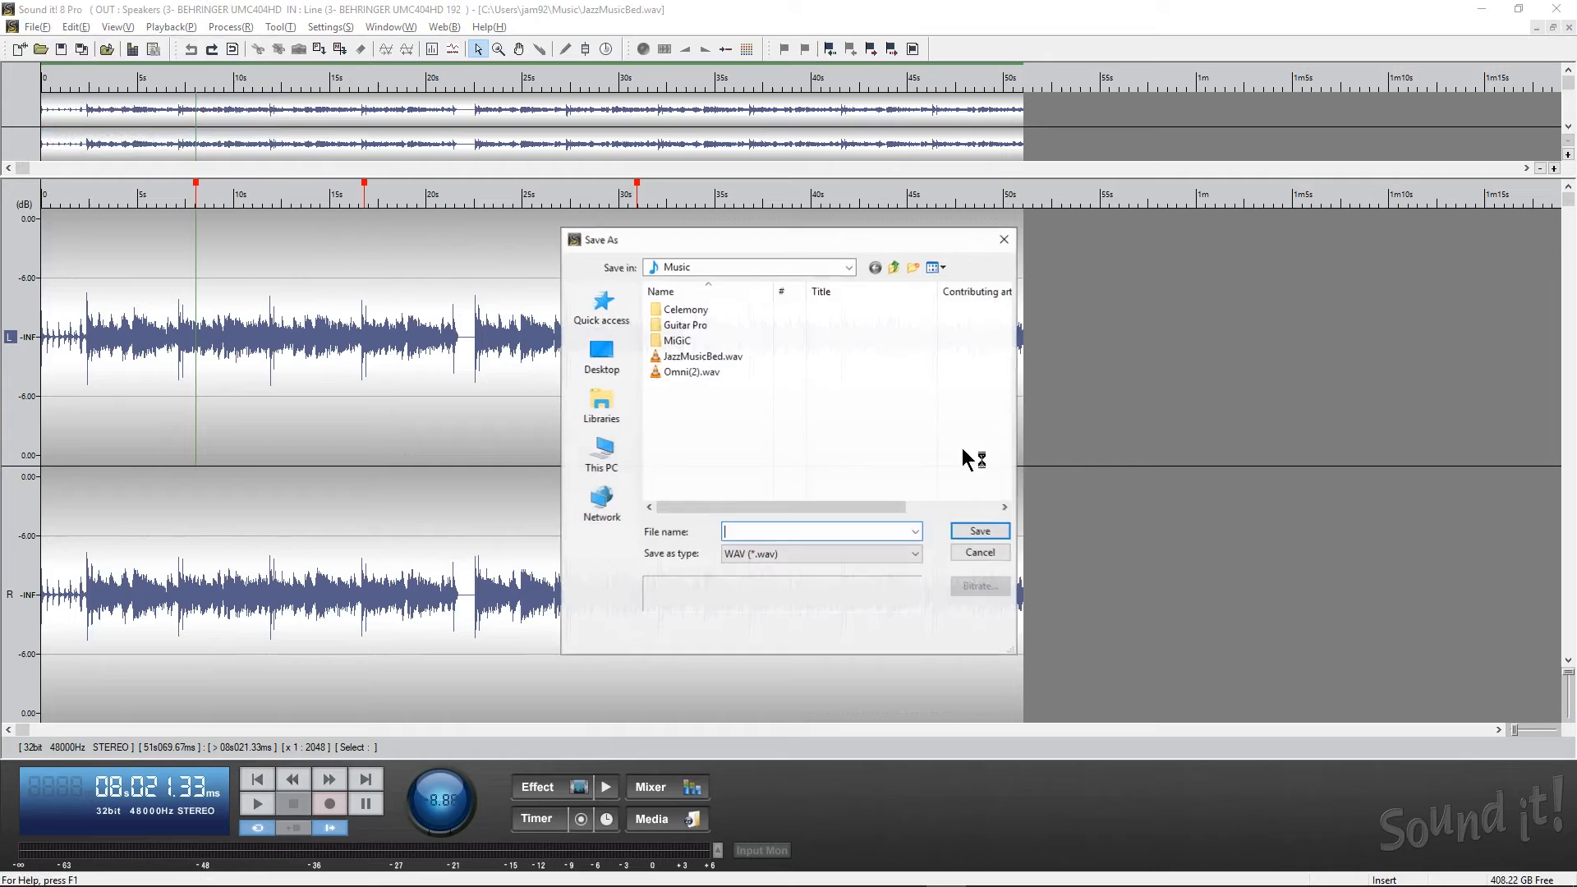
pyautogui.click(979, 531)
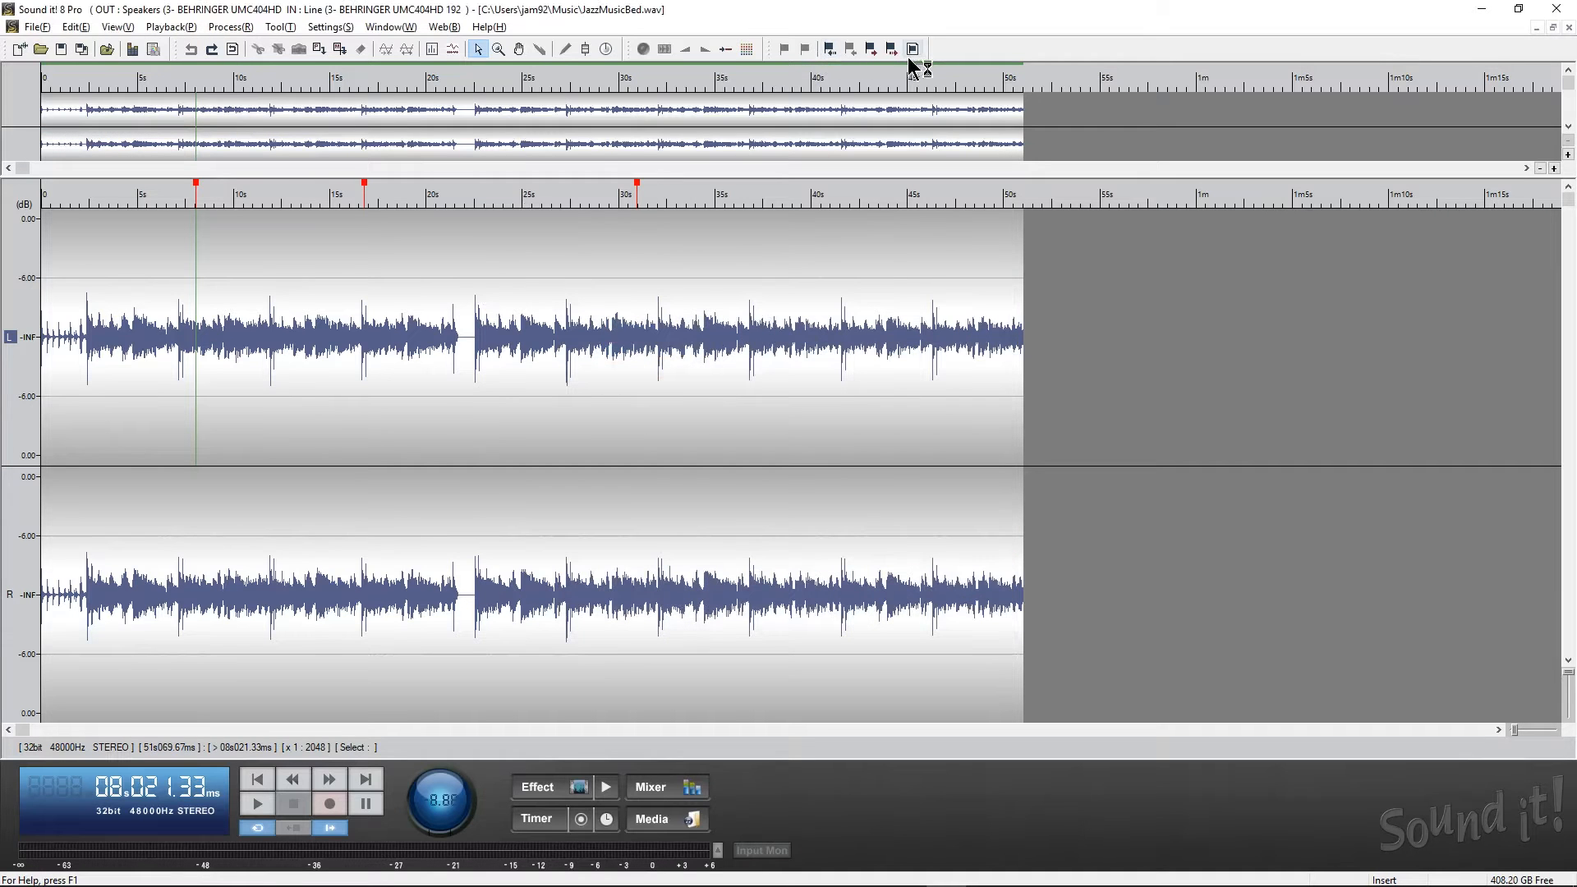
# Review the Marker List and close it, leaving the timeline clear of division markers
pyautogui.click(912, 48)
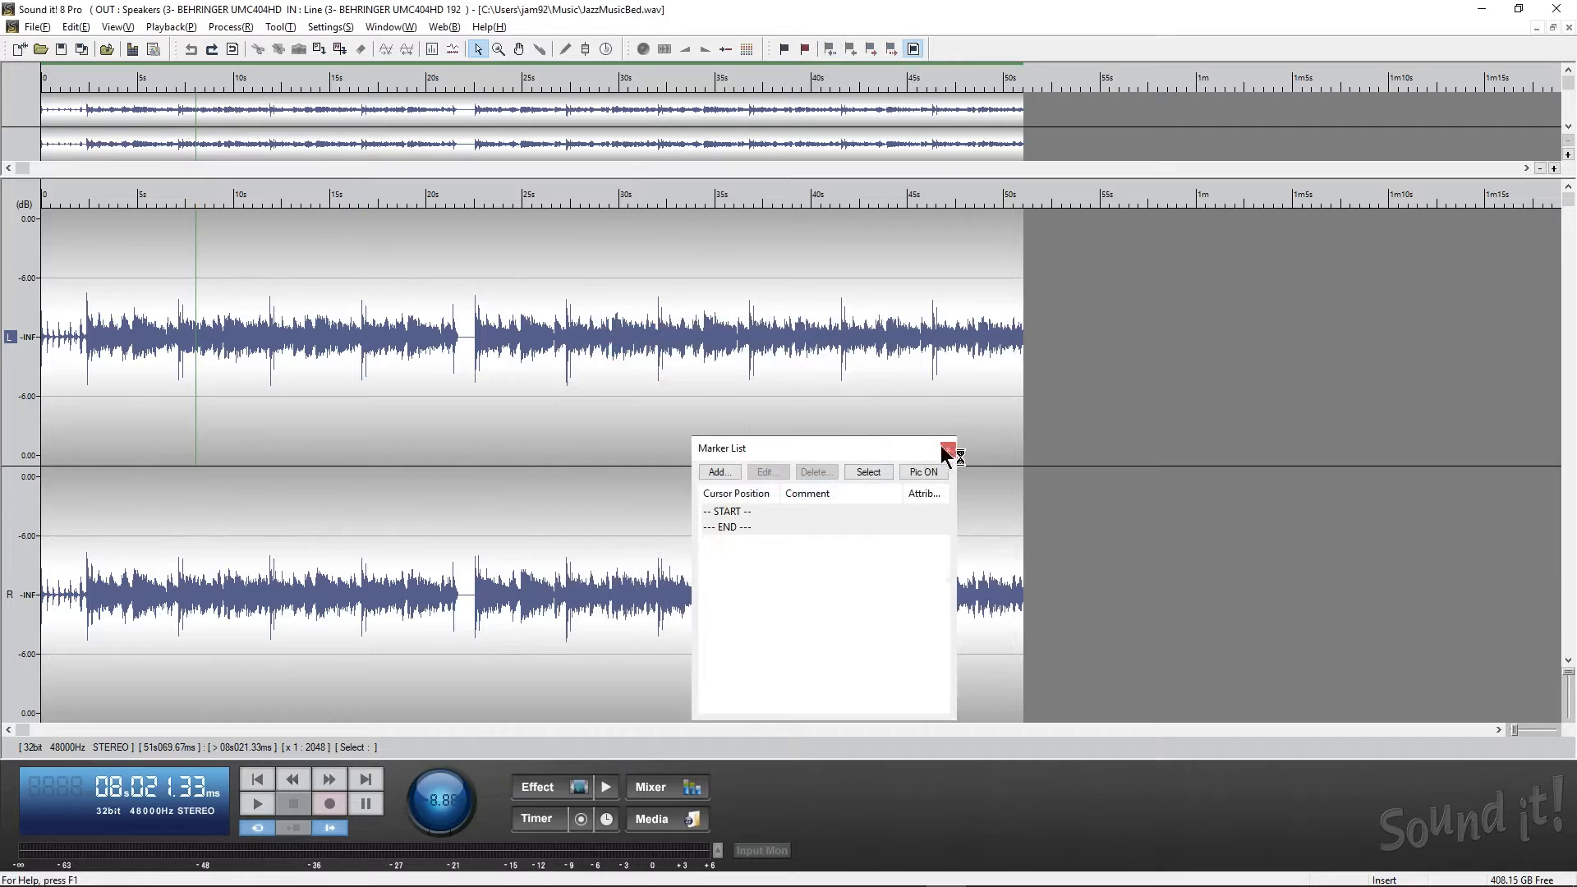
pyautogui.click(947, 450)
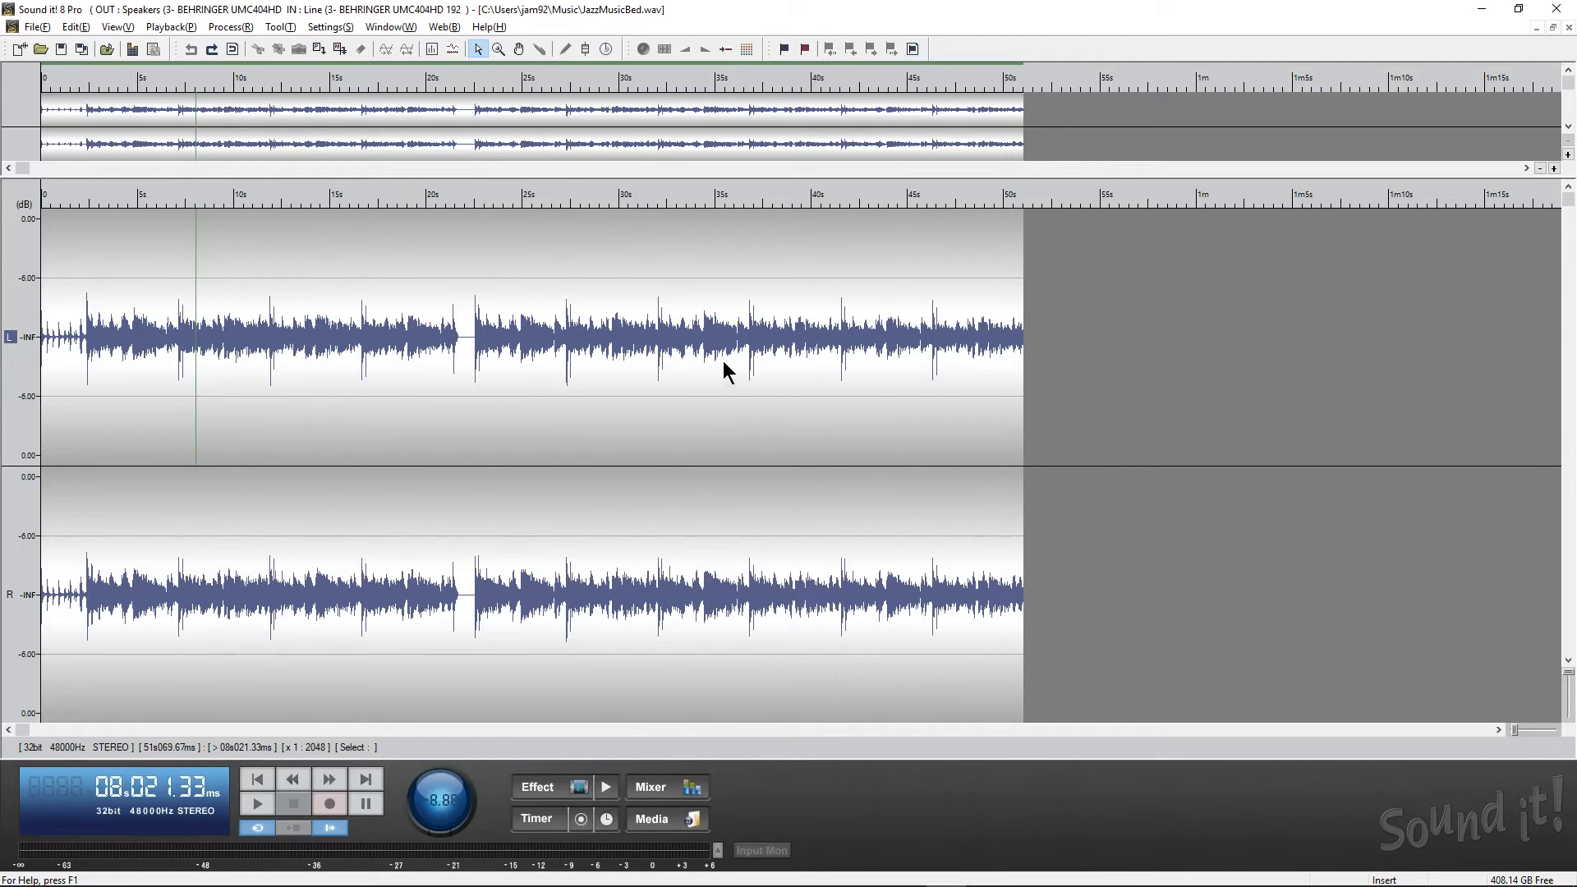
# Zoom in near 21.4 s, audition the spot, and select the silent gap after the drum hit
pyautogui.moveTo(442, 337); pyautogui.dragTo(481, 337)
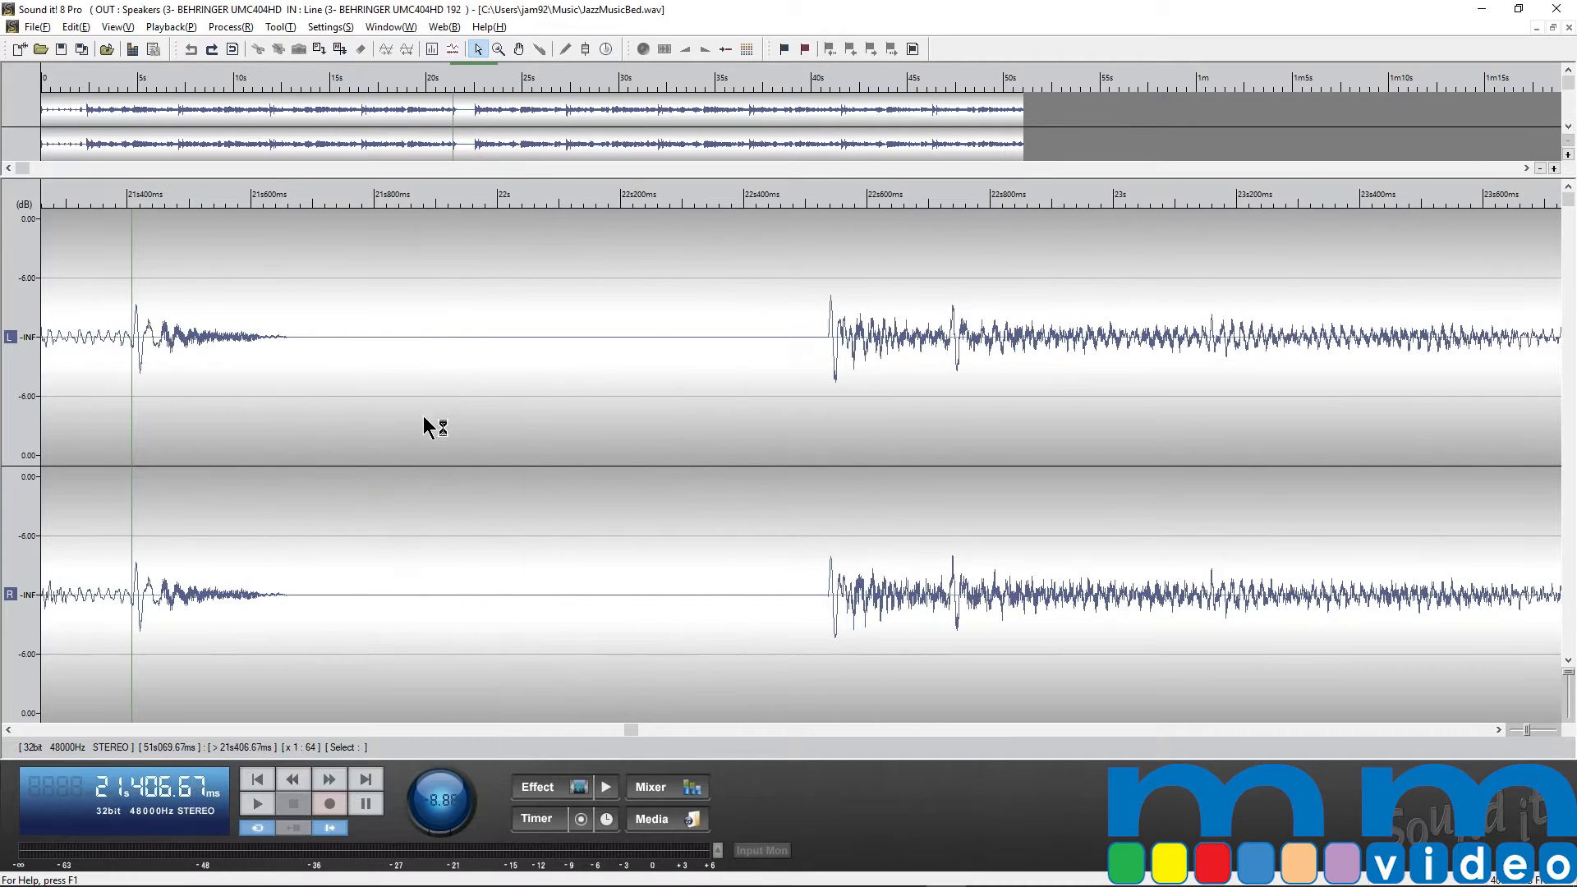
pyautogui.moveTo(832, 371)
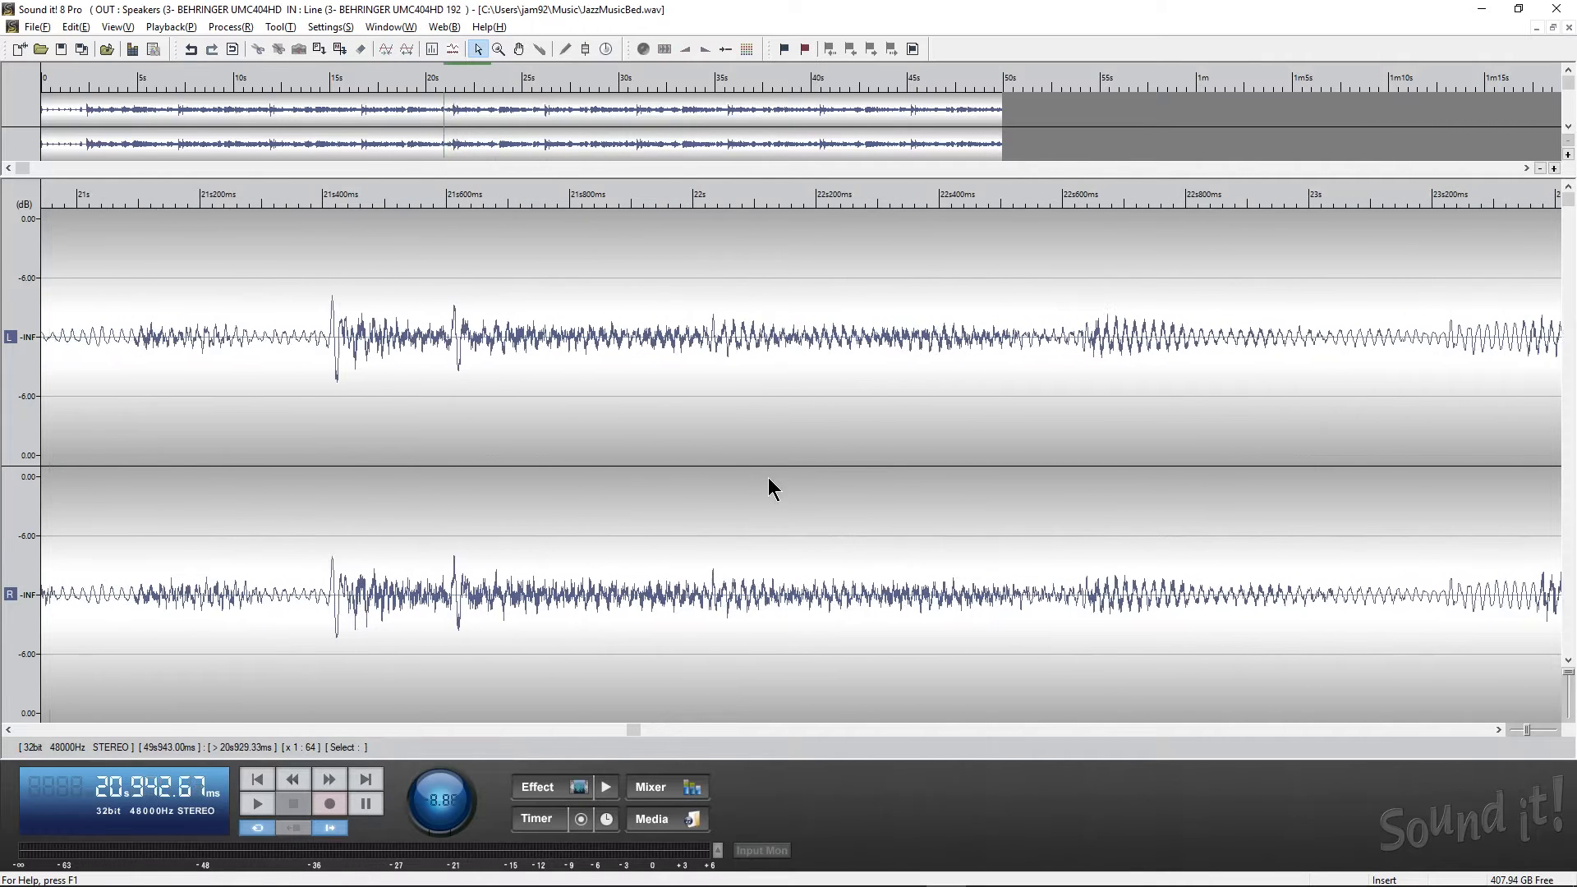
pyautogui.click(256, 802)
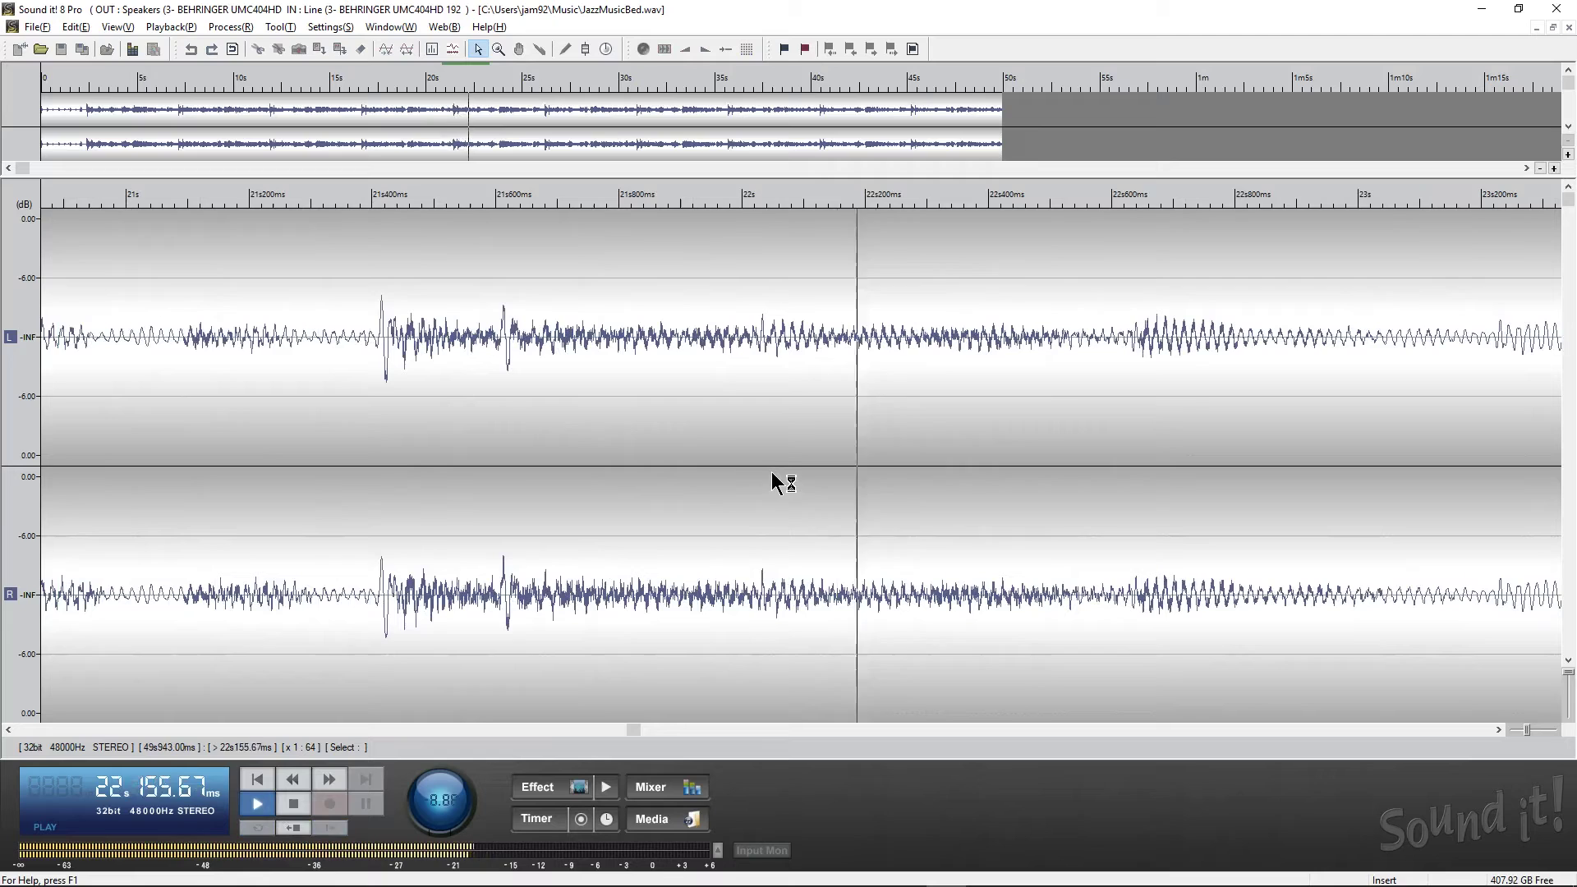
pyautogui.click(257, 804)
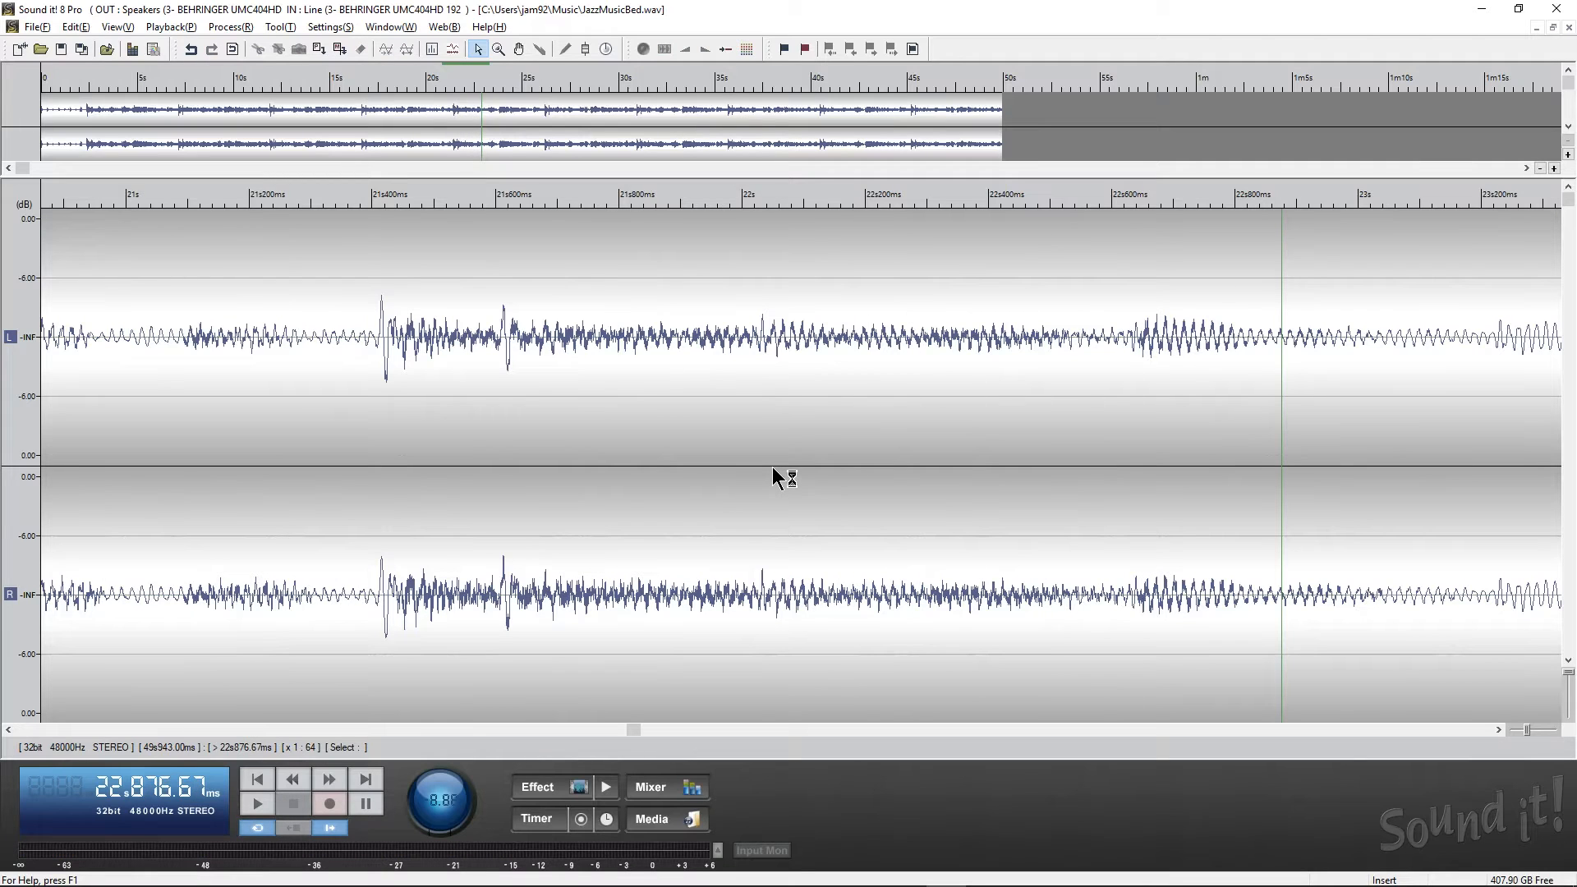
pyautogui.moveTo(354, 398)
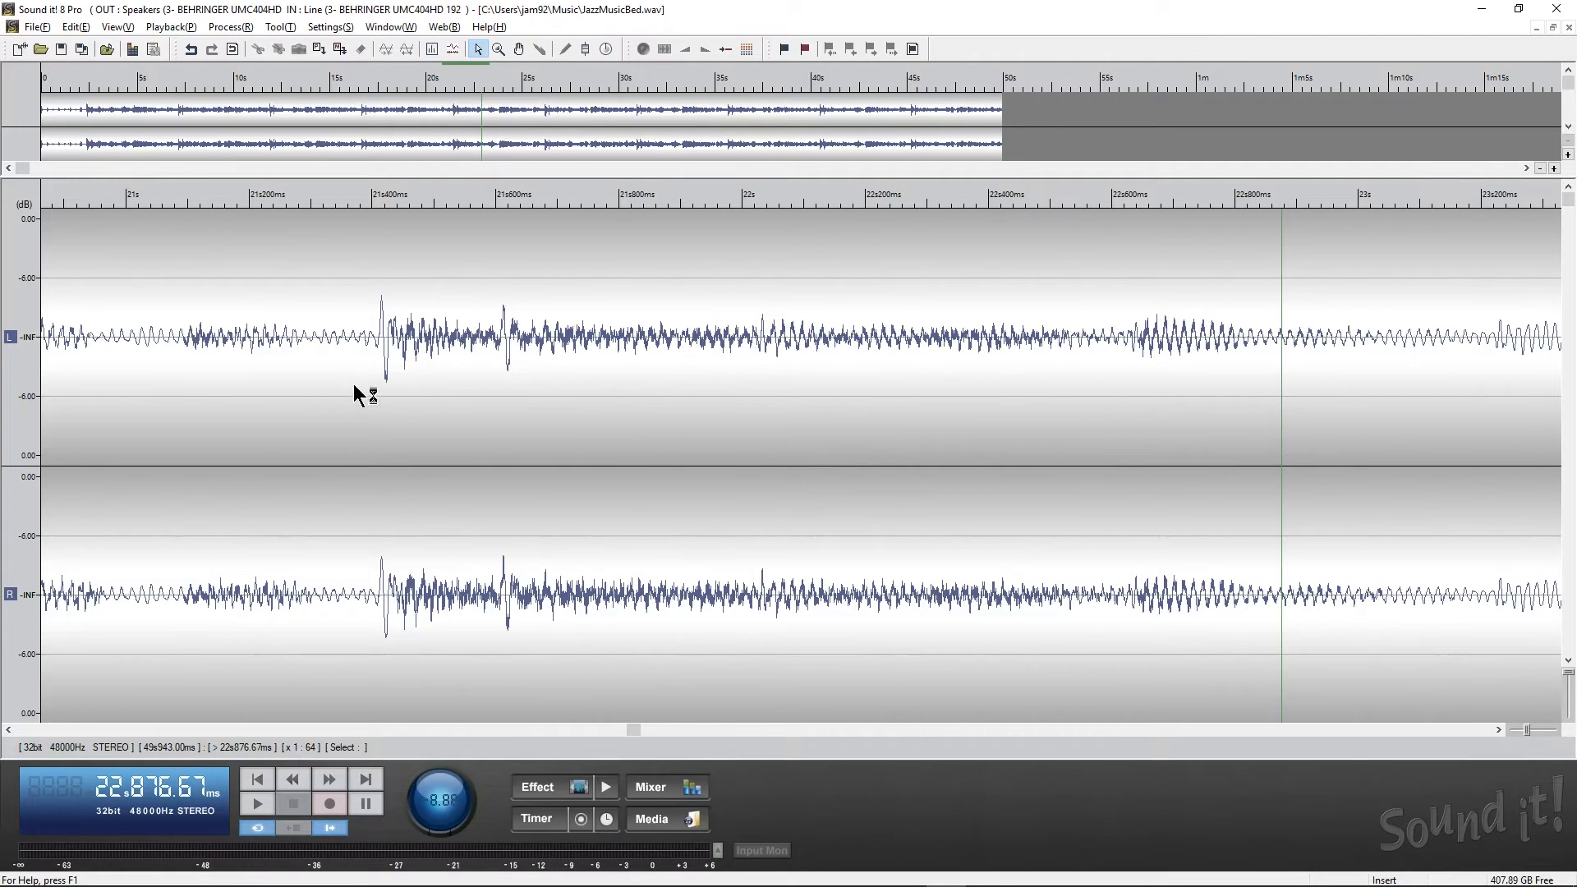
pyautogui.moveTo(378, 337); pyautogui.dragTo(1071, 337)
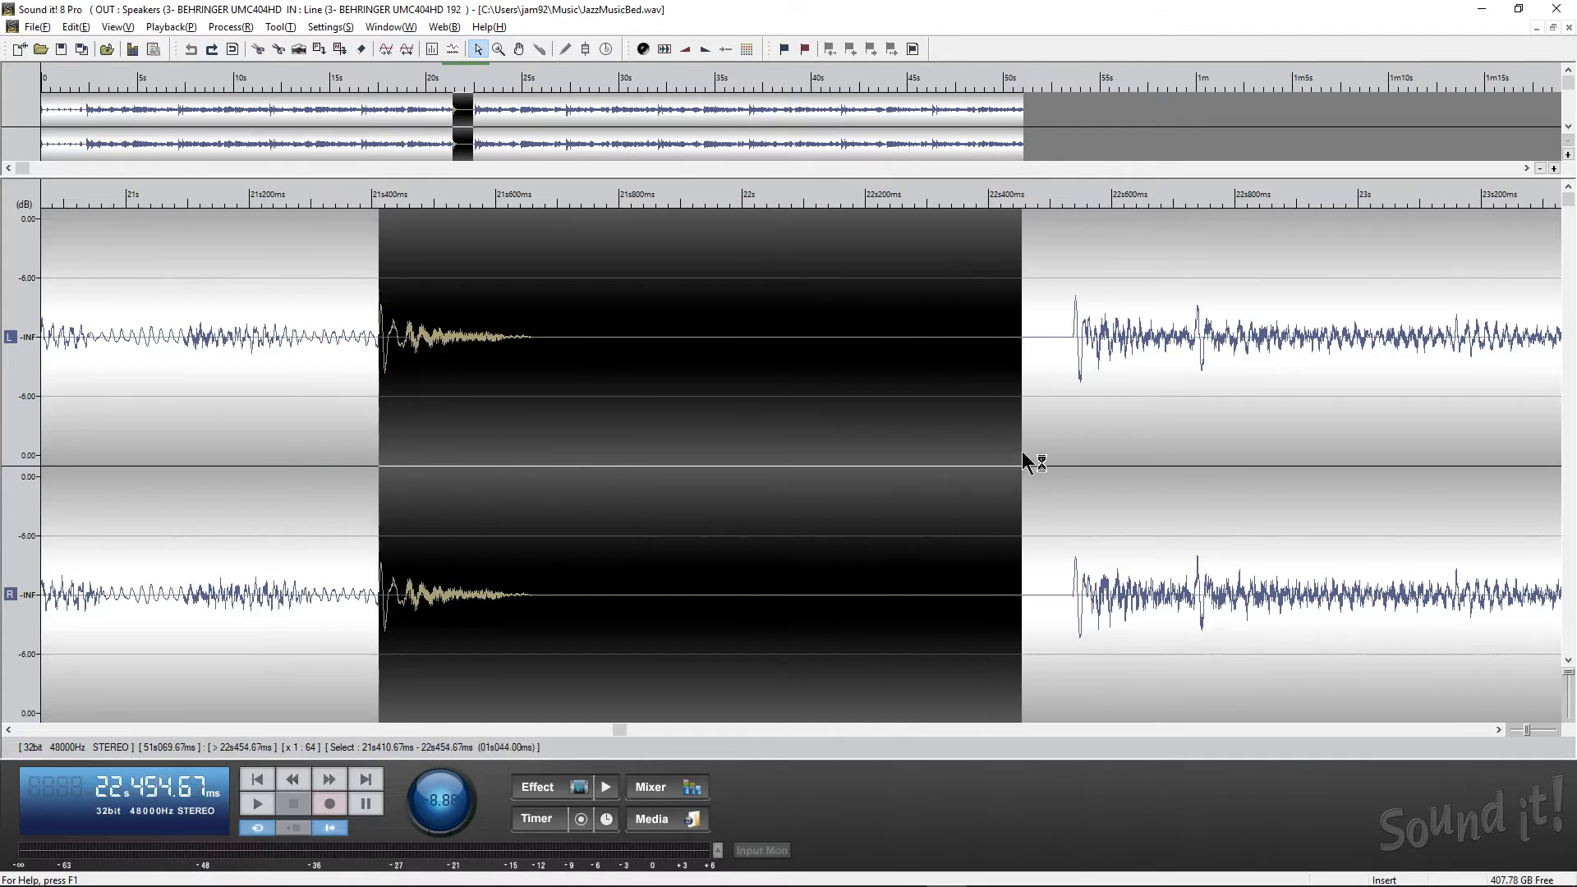
# Extend the selection to where music resumes, then snap both edges inward to zero crossings
pyautogui.moveTo(1021, 463); pyautogui.dragTo(1071, 480)
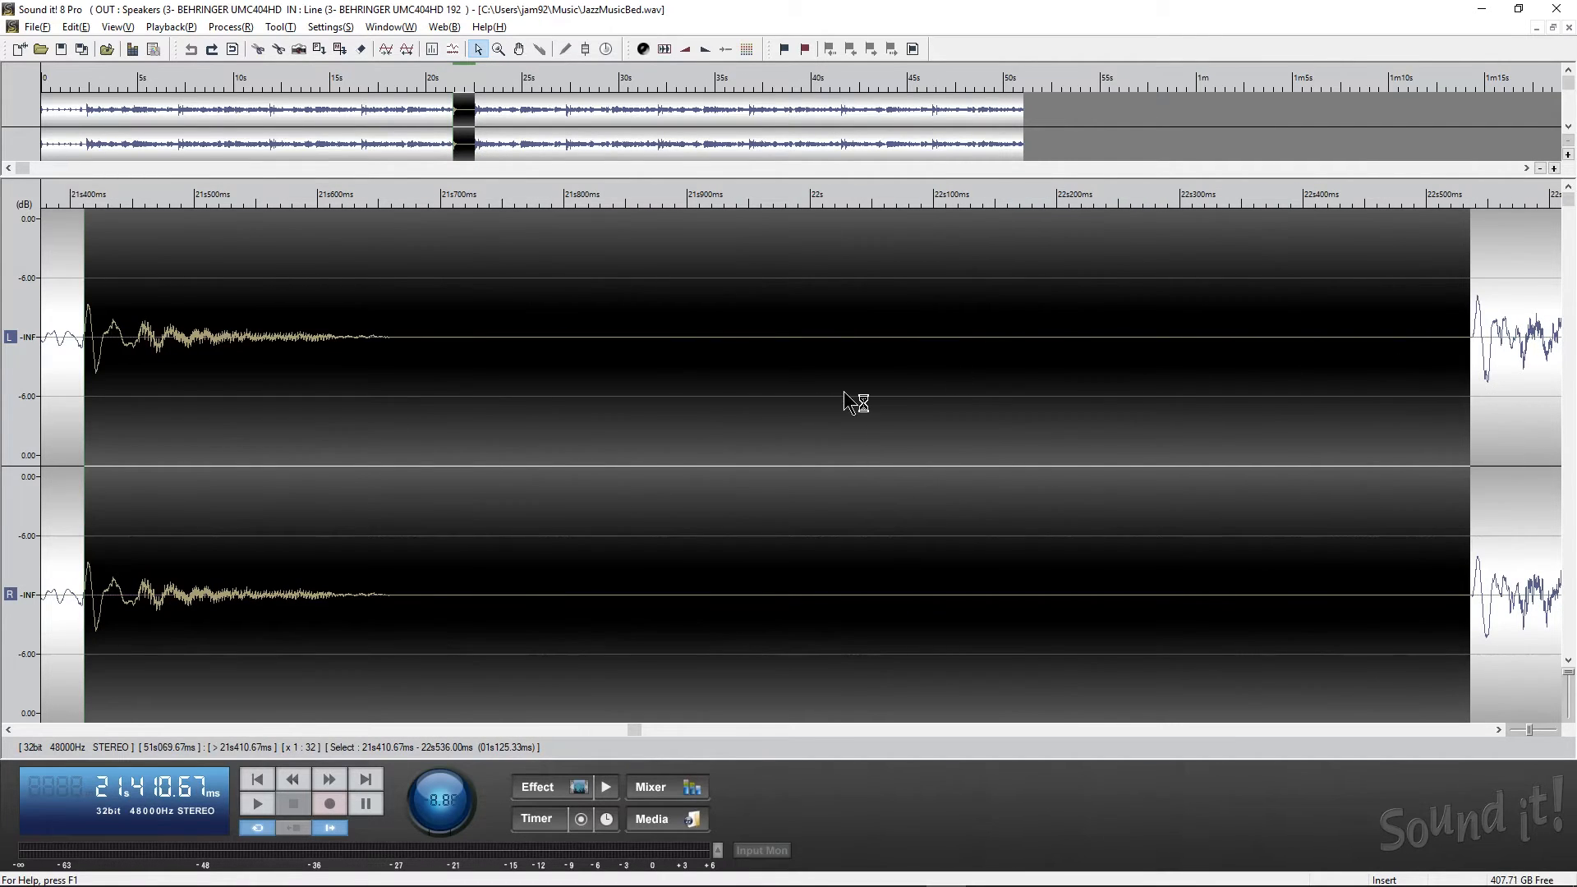
pyautogui.click(79, 26)
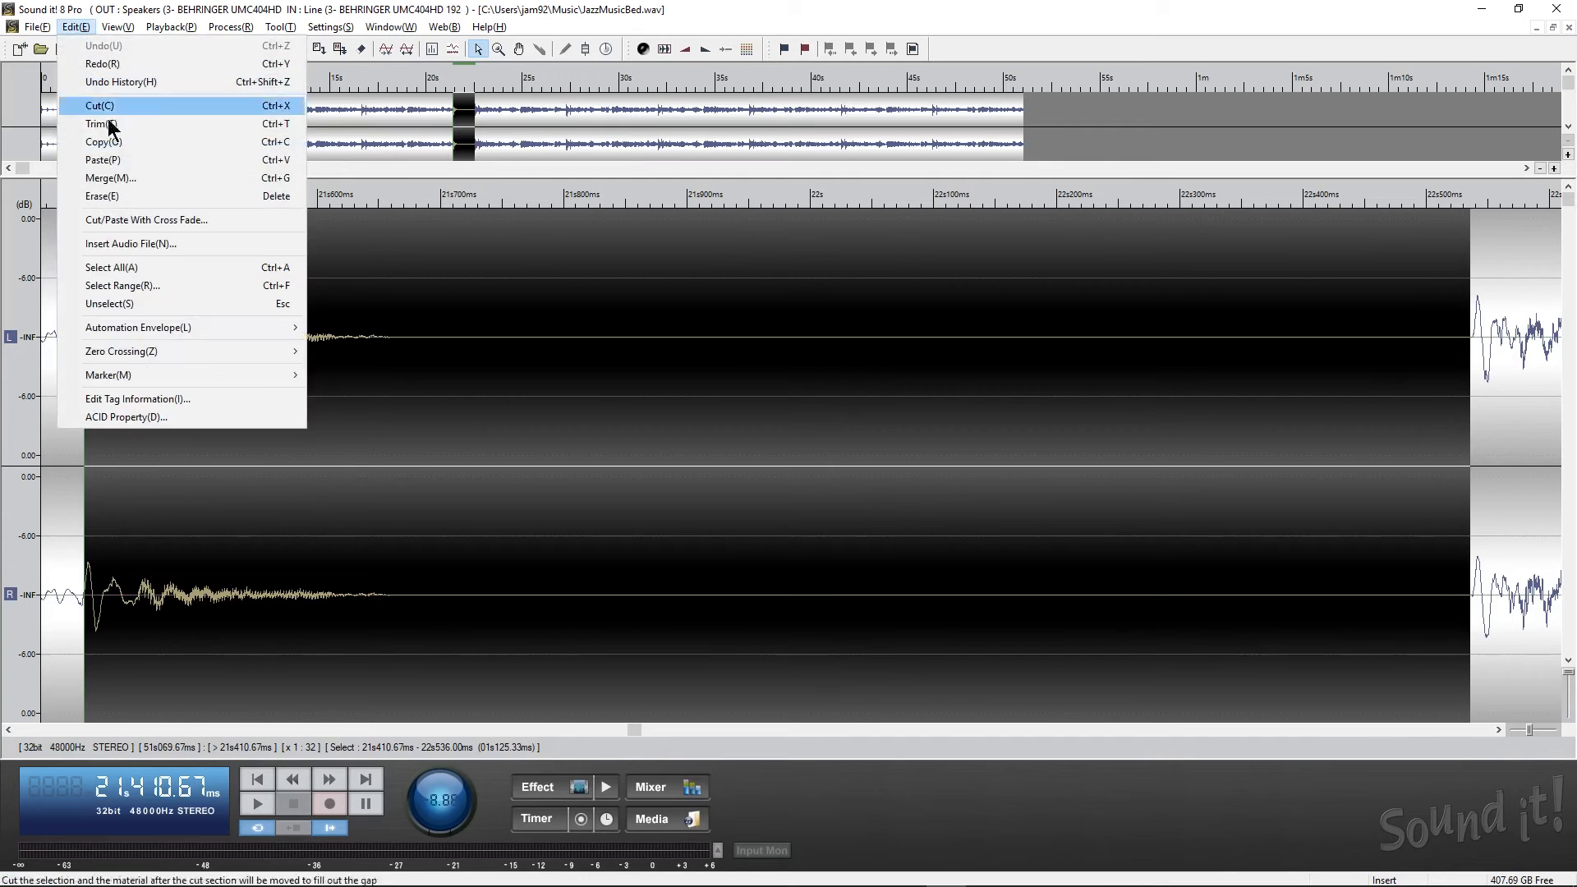
pyautogui.moveTo(120, 350)
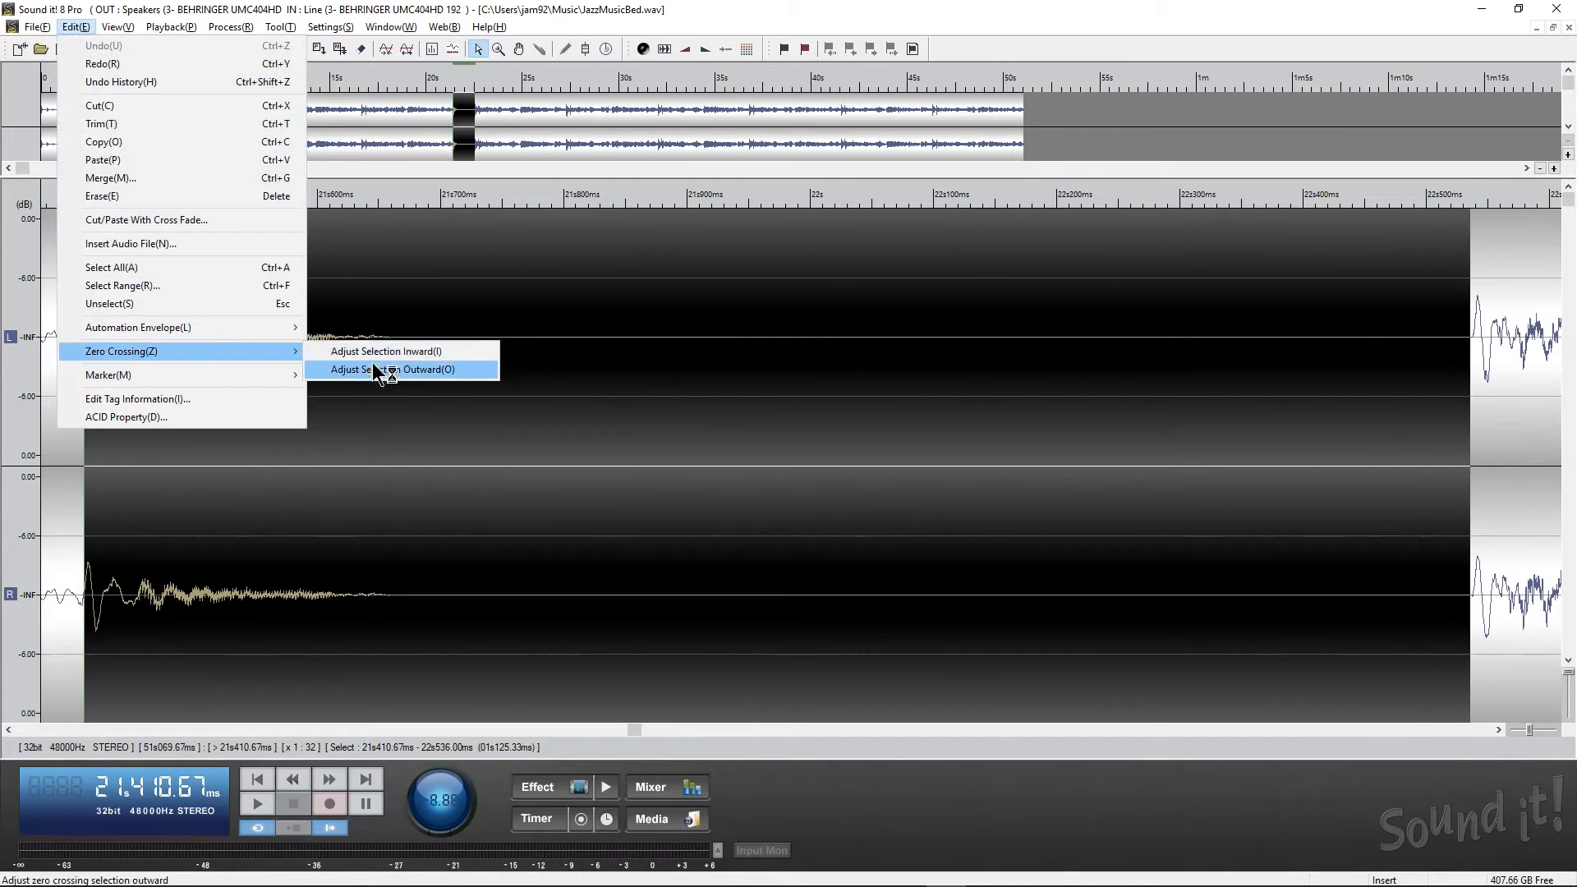
pyautogui.moveTo(378, 365)
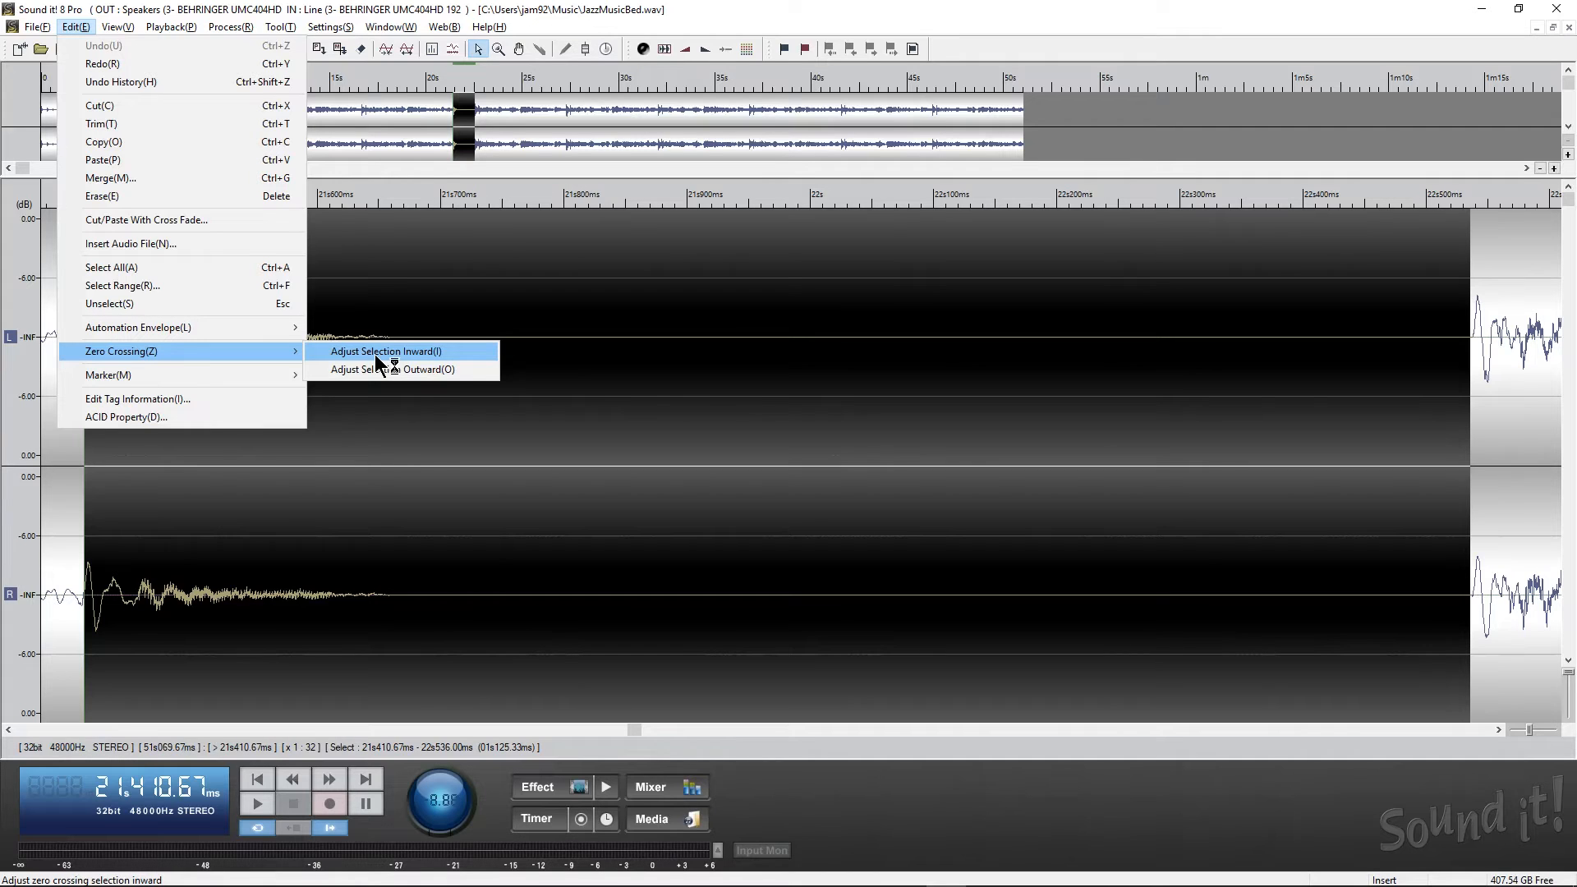
pyautogui.click(386, 350)
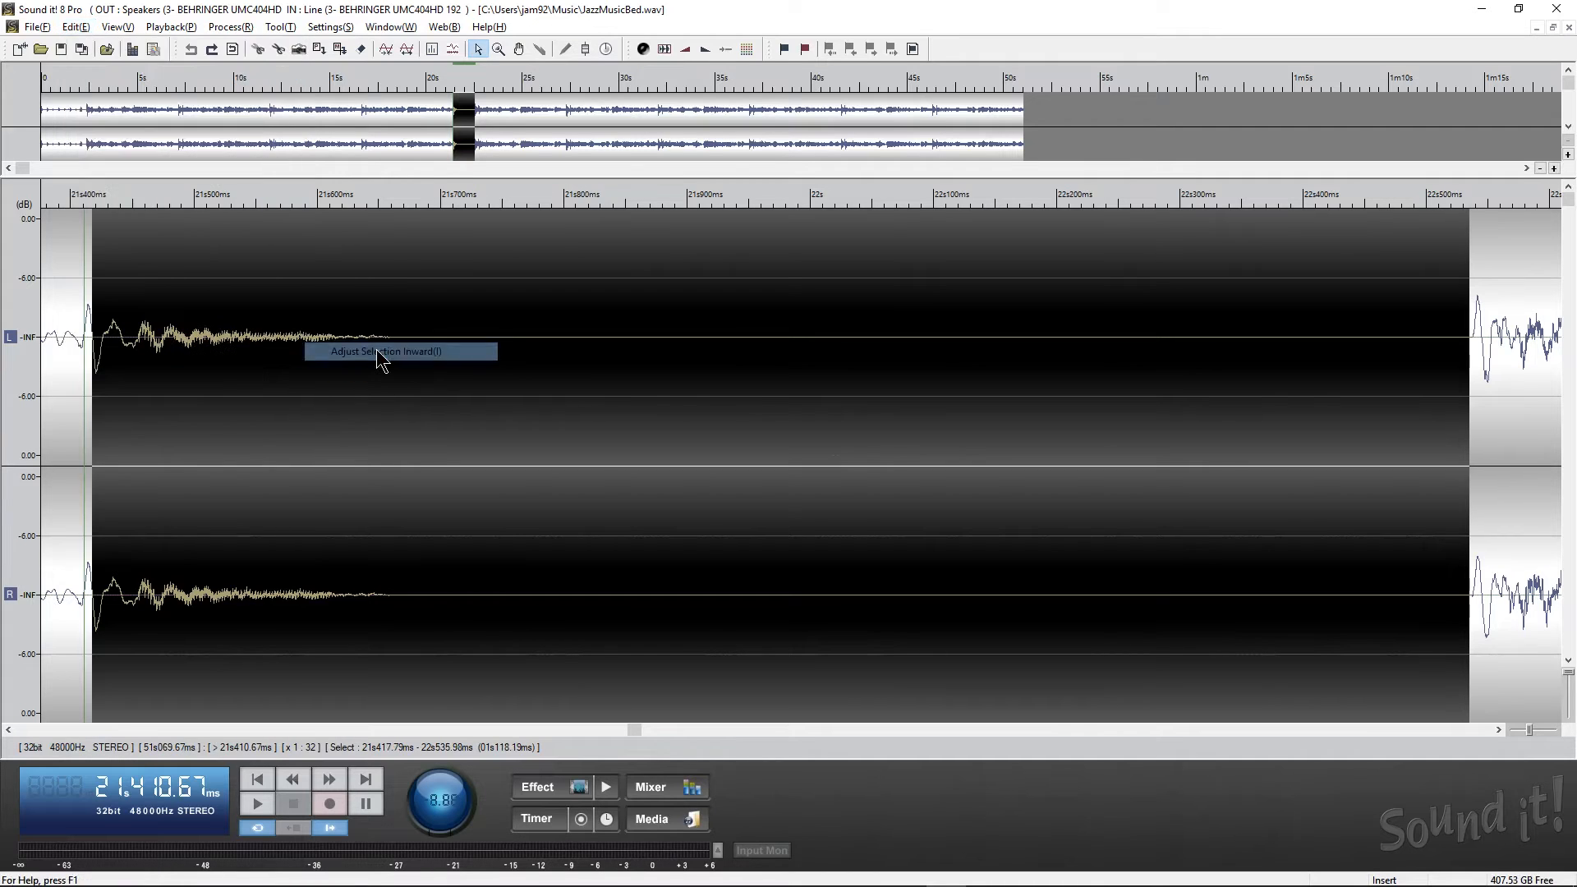
pyautogui.moveTo(907, 500)
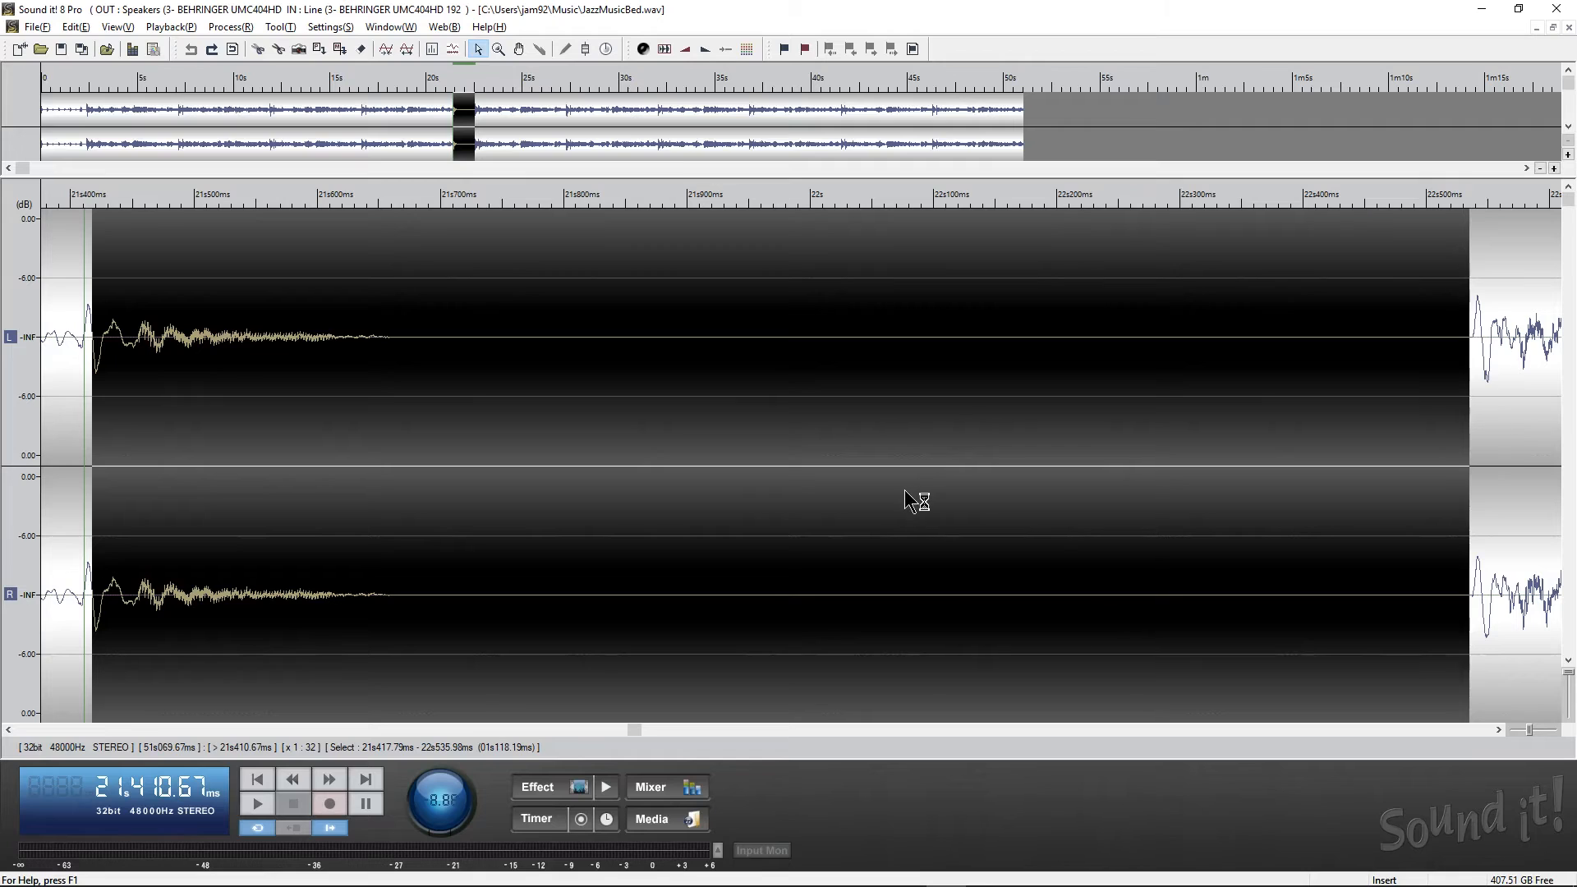
pyautogui.moveTo(799, 440)
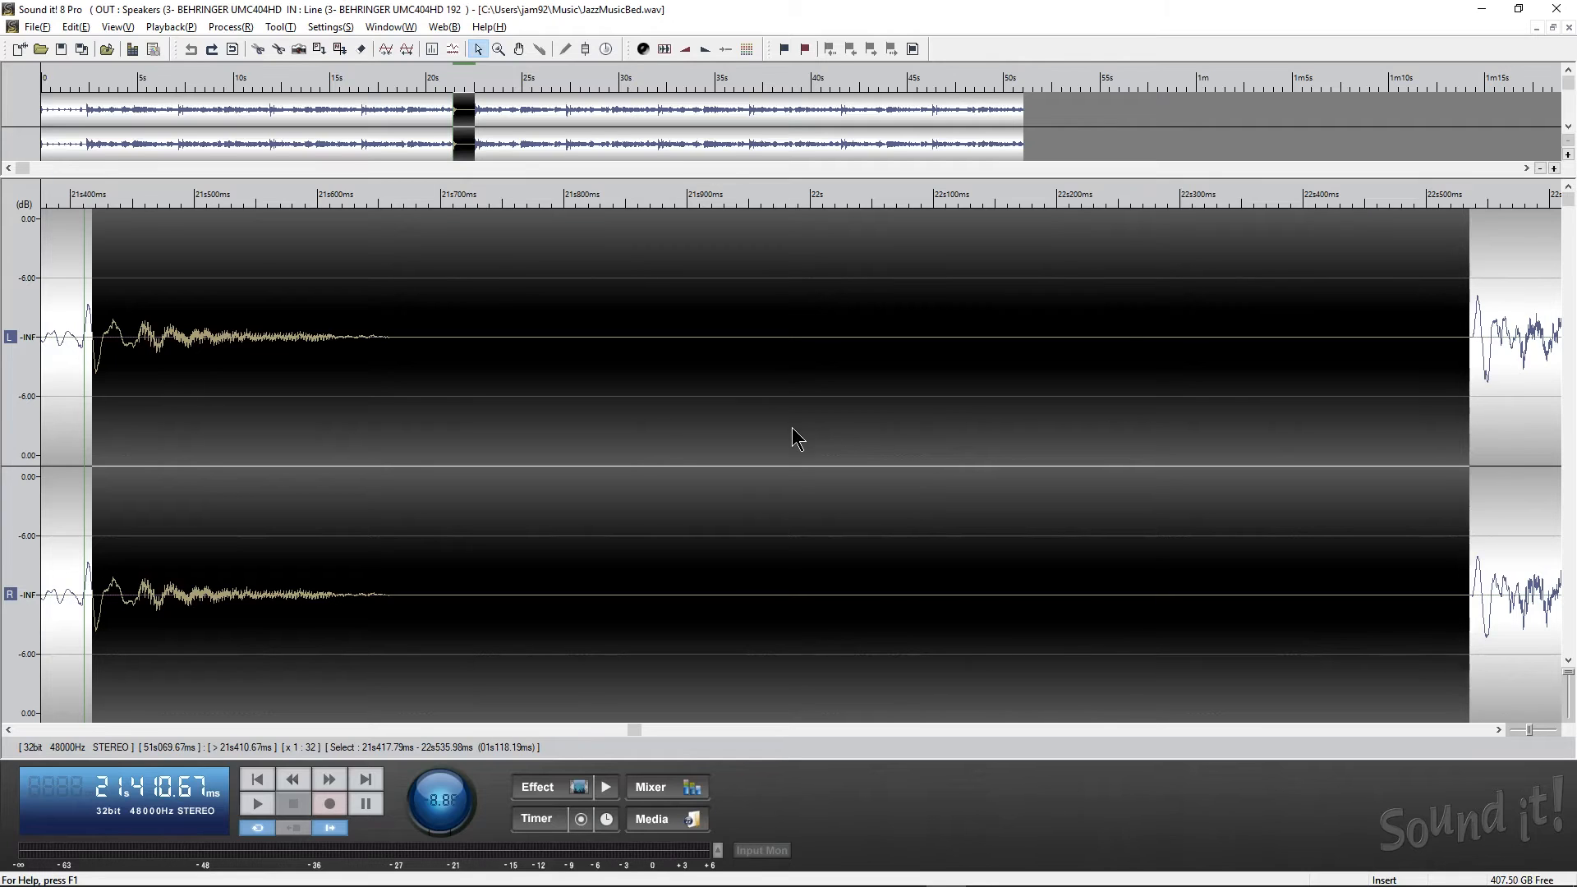
# Cut the selected gap using Cut/Paste With Cross Fade at a 15 ms crossfade time
pyautogui.rightClick(797, 437)
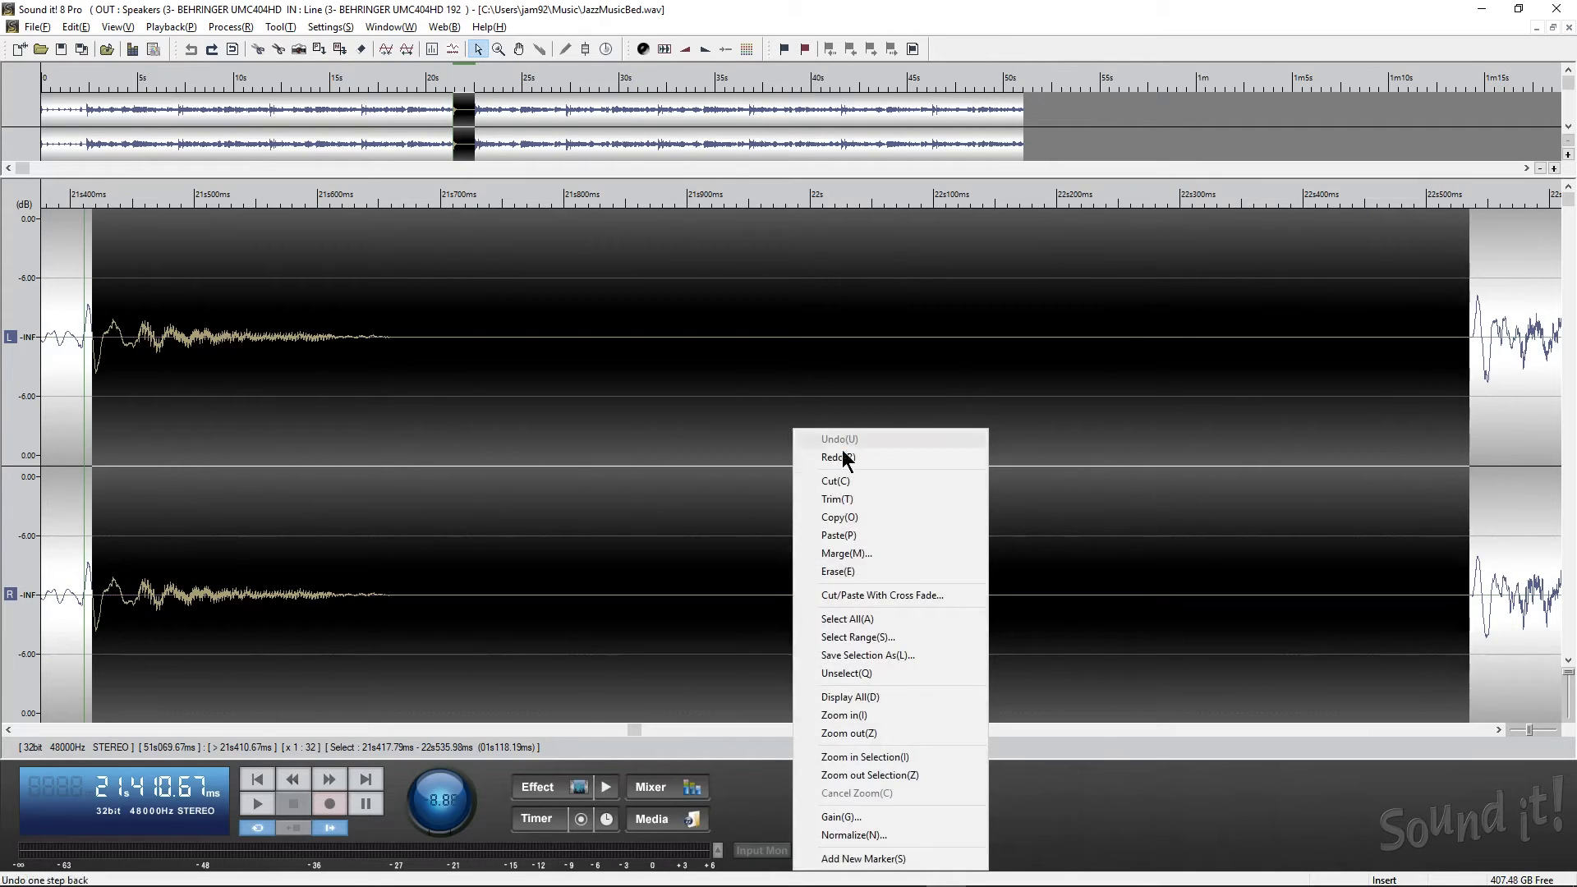
pyautogui.moveTo(889, 607)
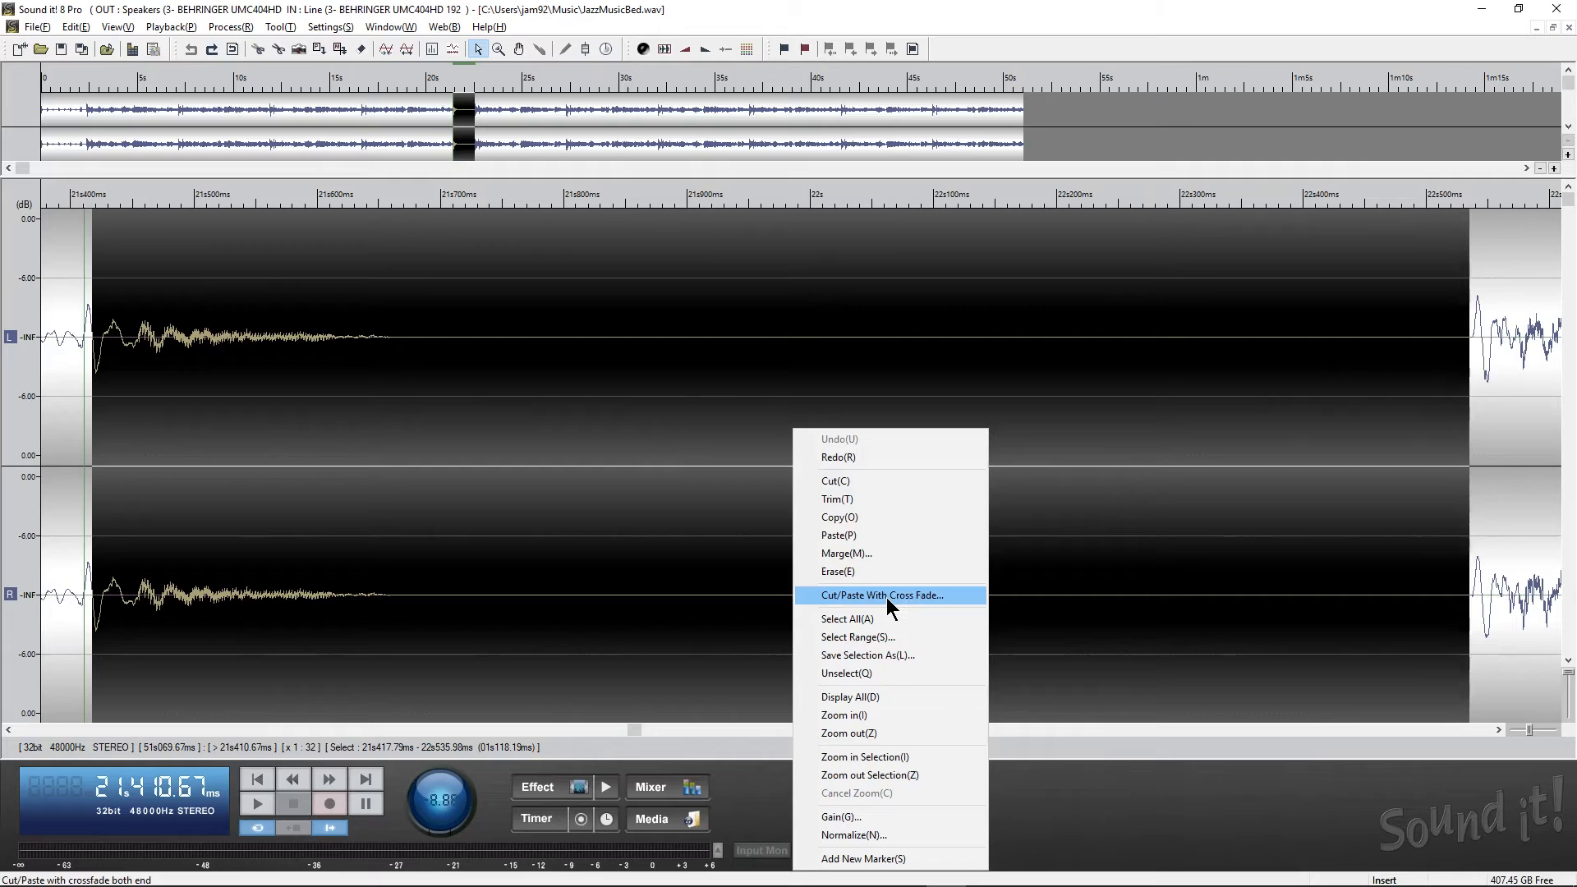
pyautogui.click(891, 596)
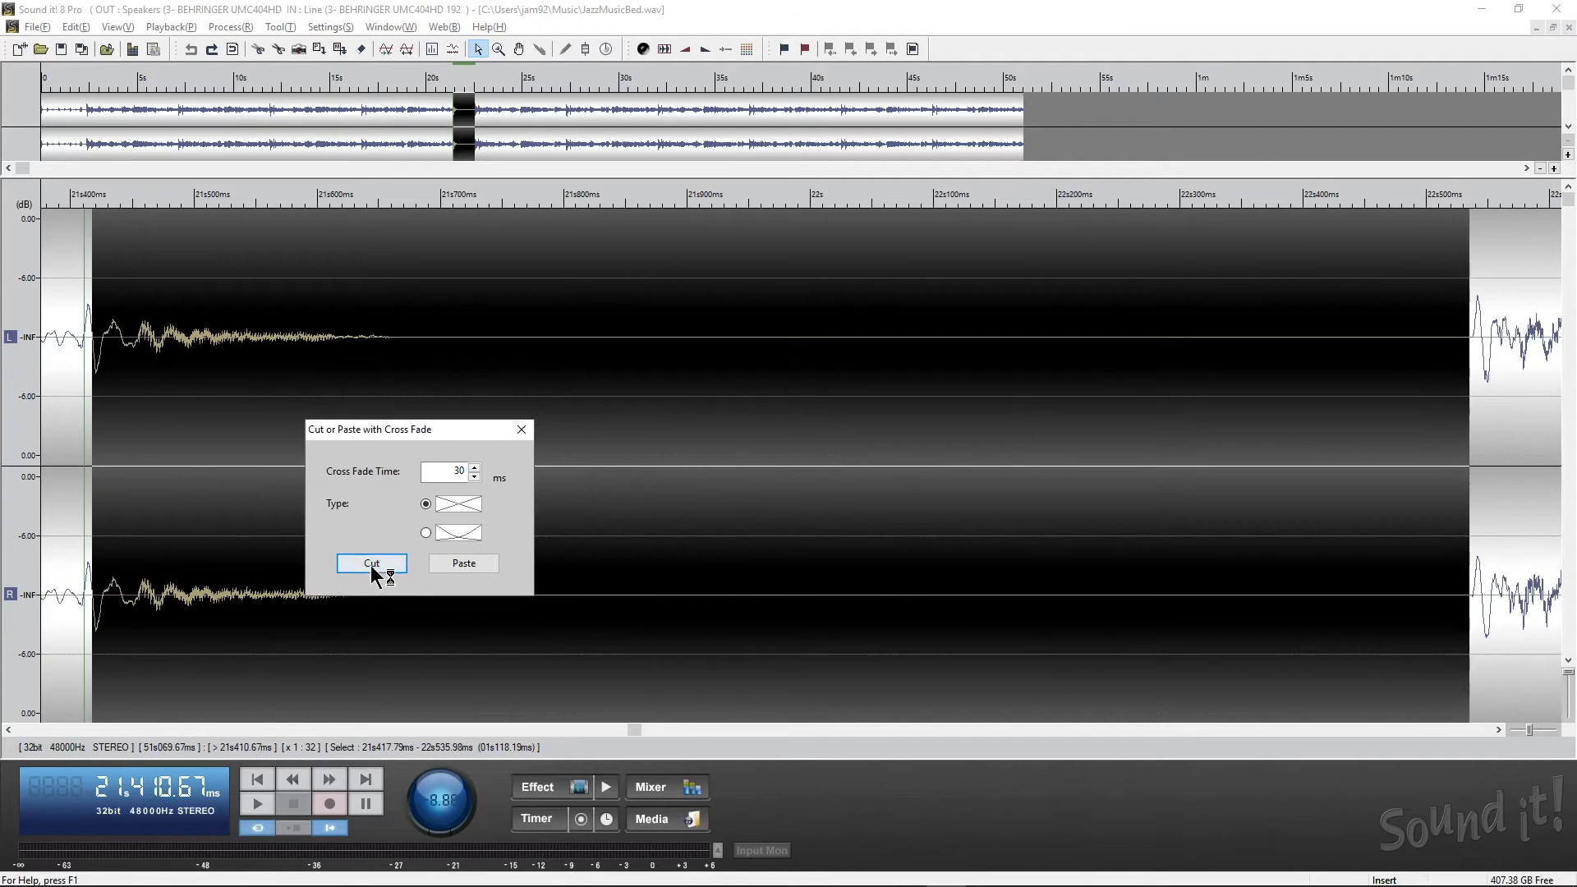
pyautogui.moveTo(422, 569)
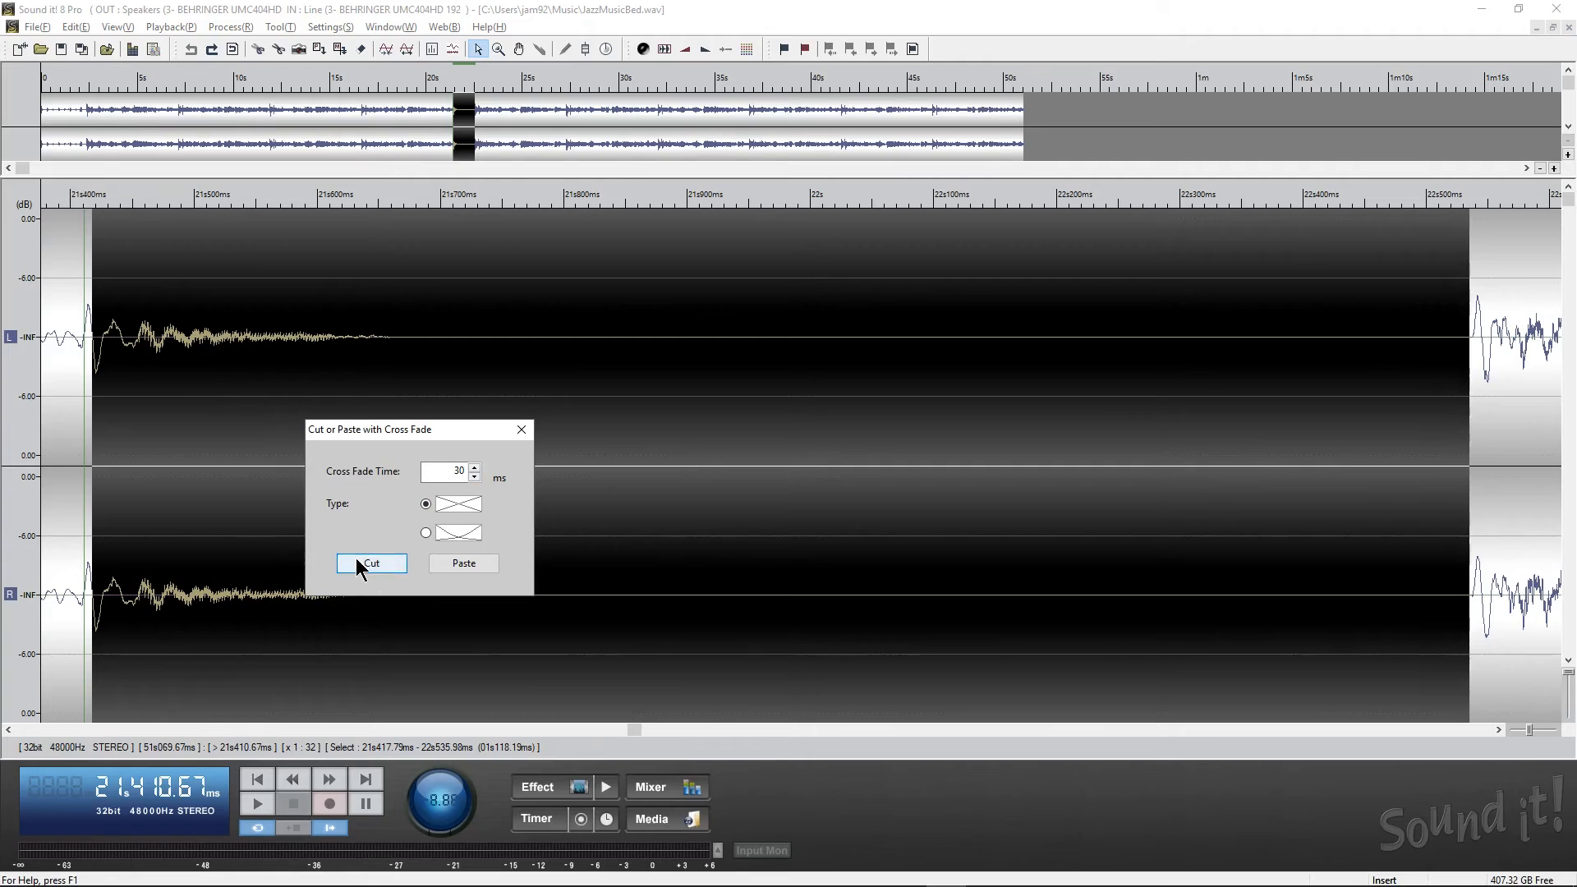
pyautogui.click(474, 477)
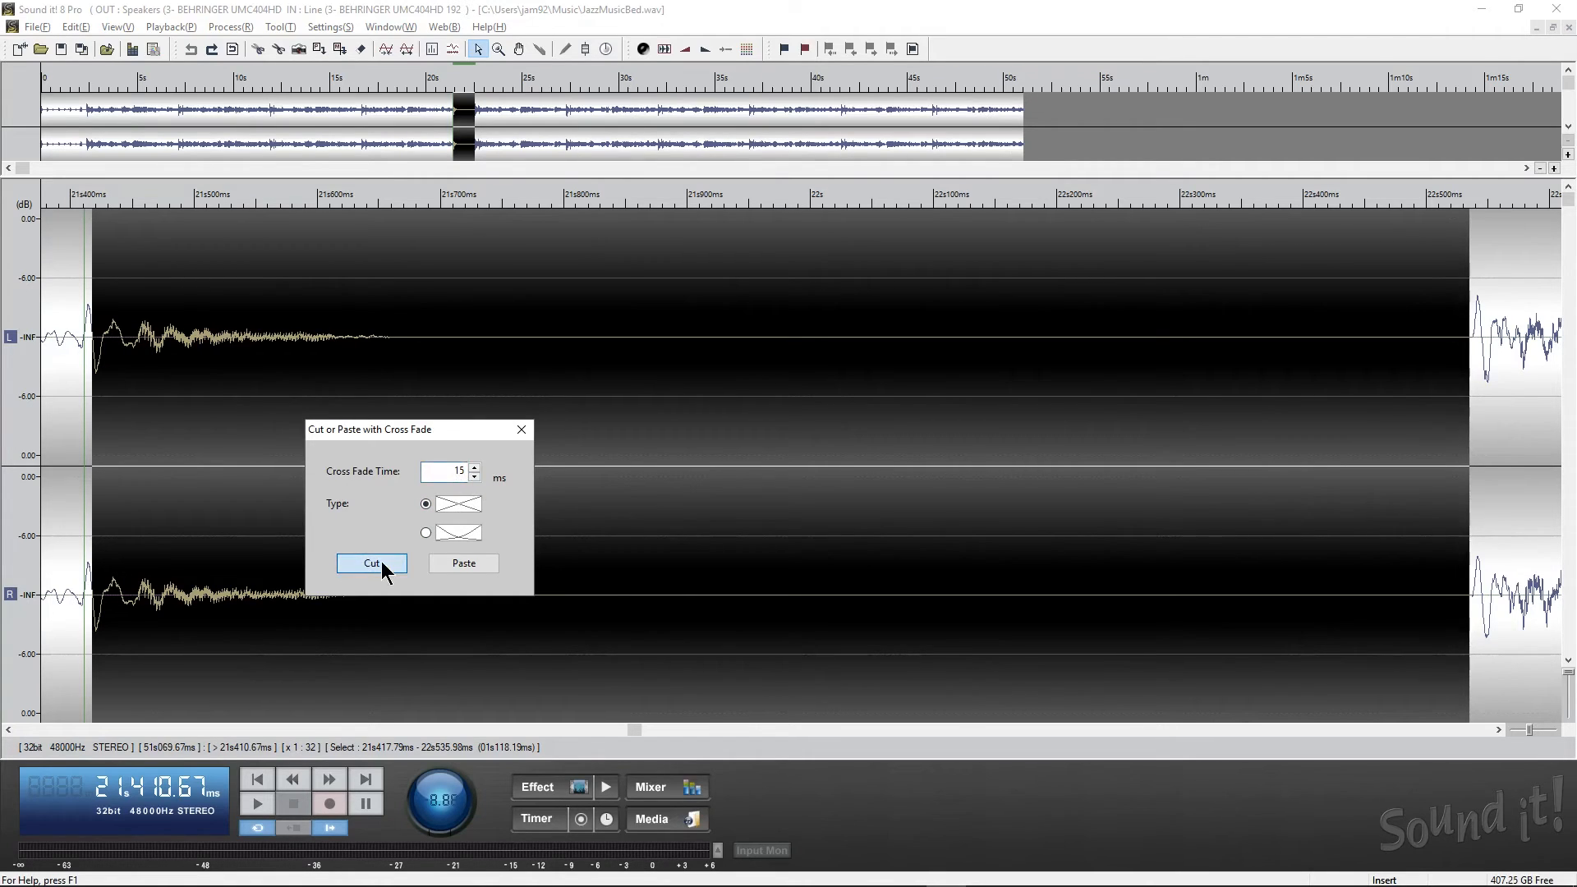
pyautogui.click(371, 564)
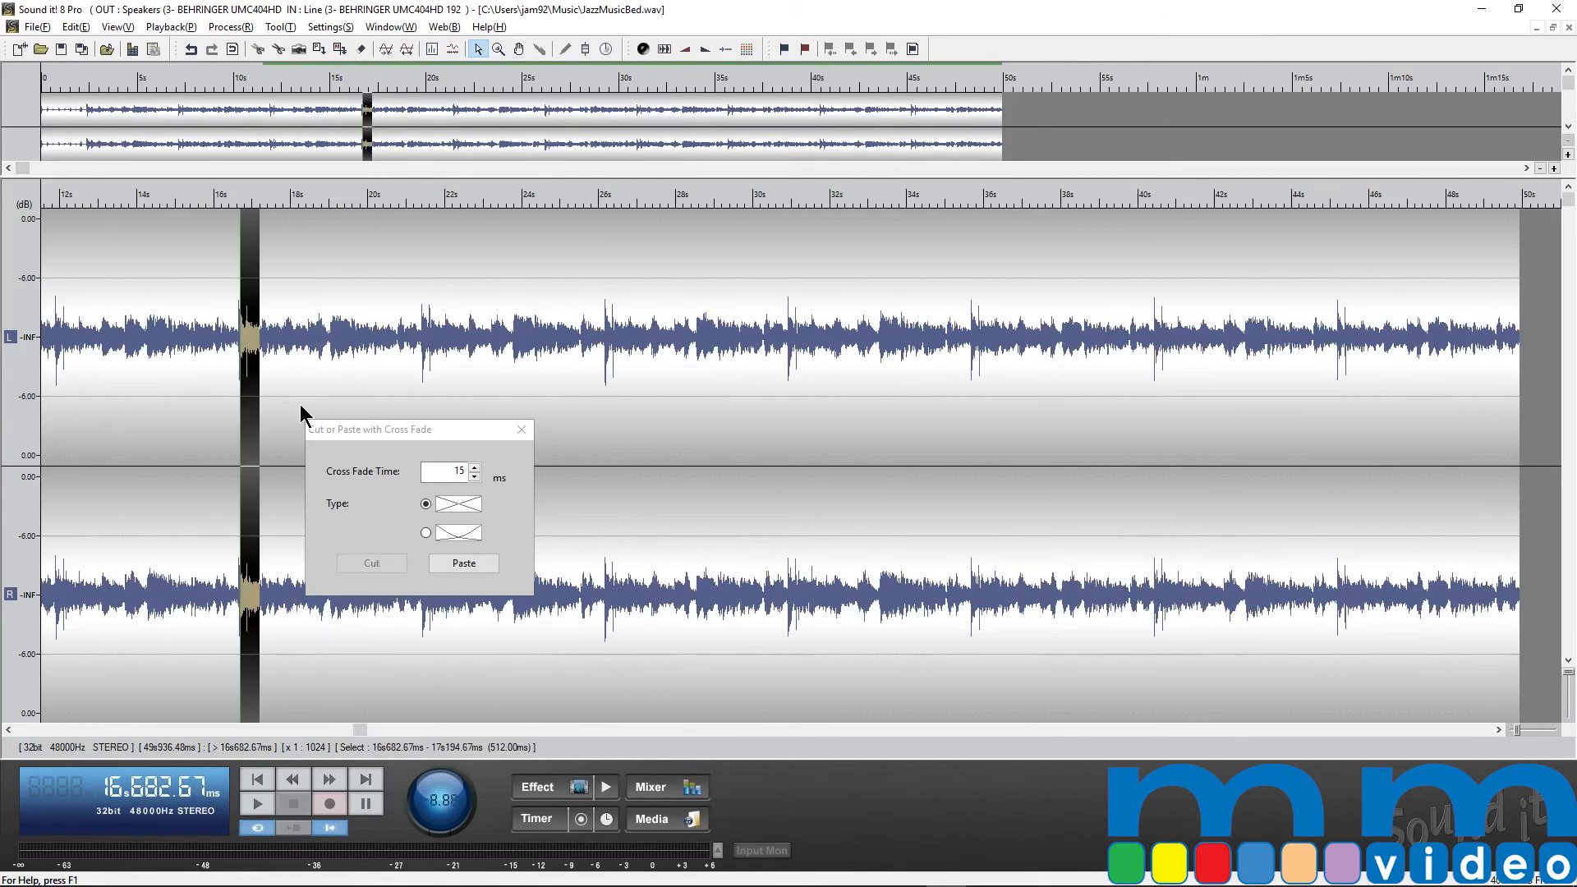
# Close the crossfade dialog and play from just before the 21.4 s join to confirm seamless music
pyautogui.click(463, 562)
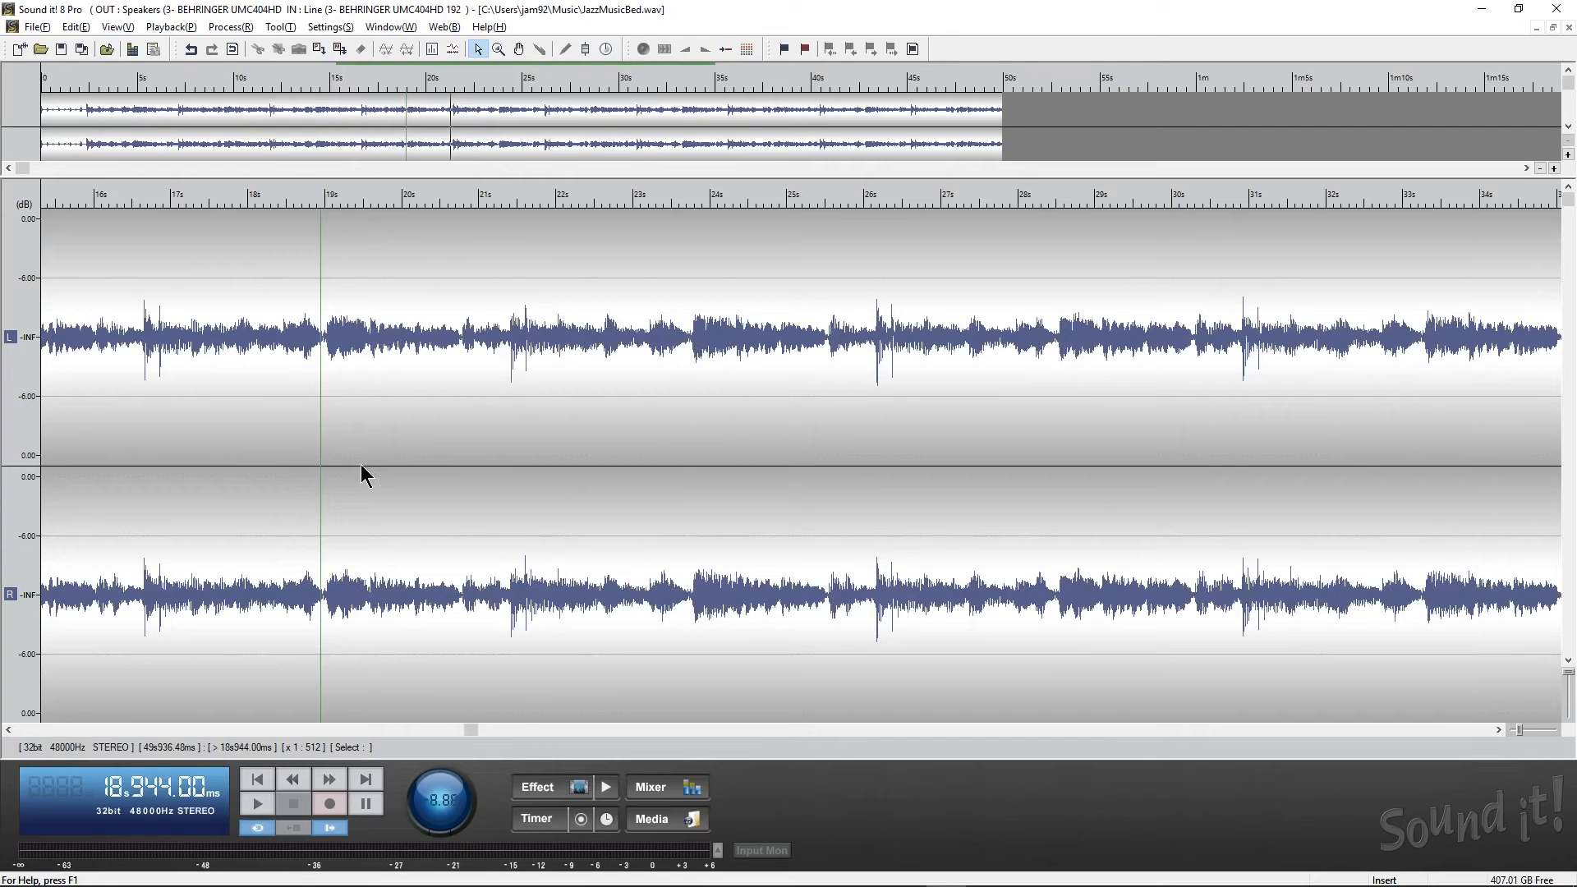
pyautogui.click(258, 802)
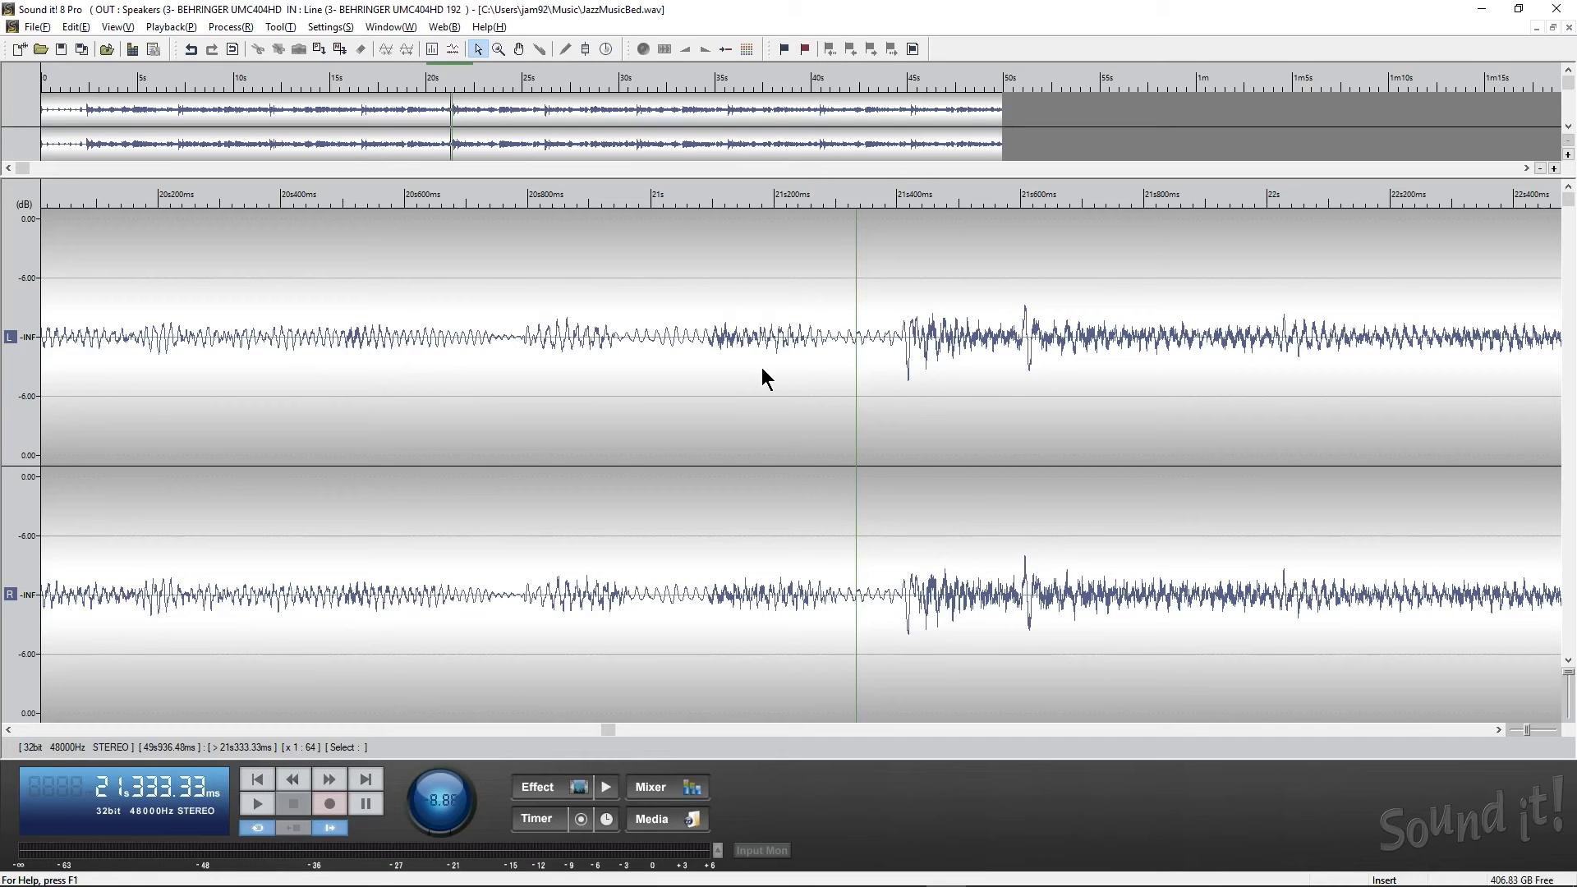
pyautogui.moveTo(615, 218)
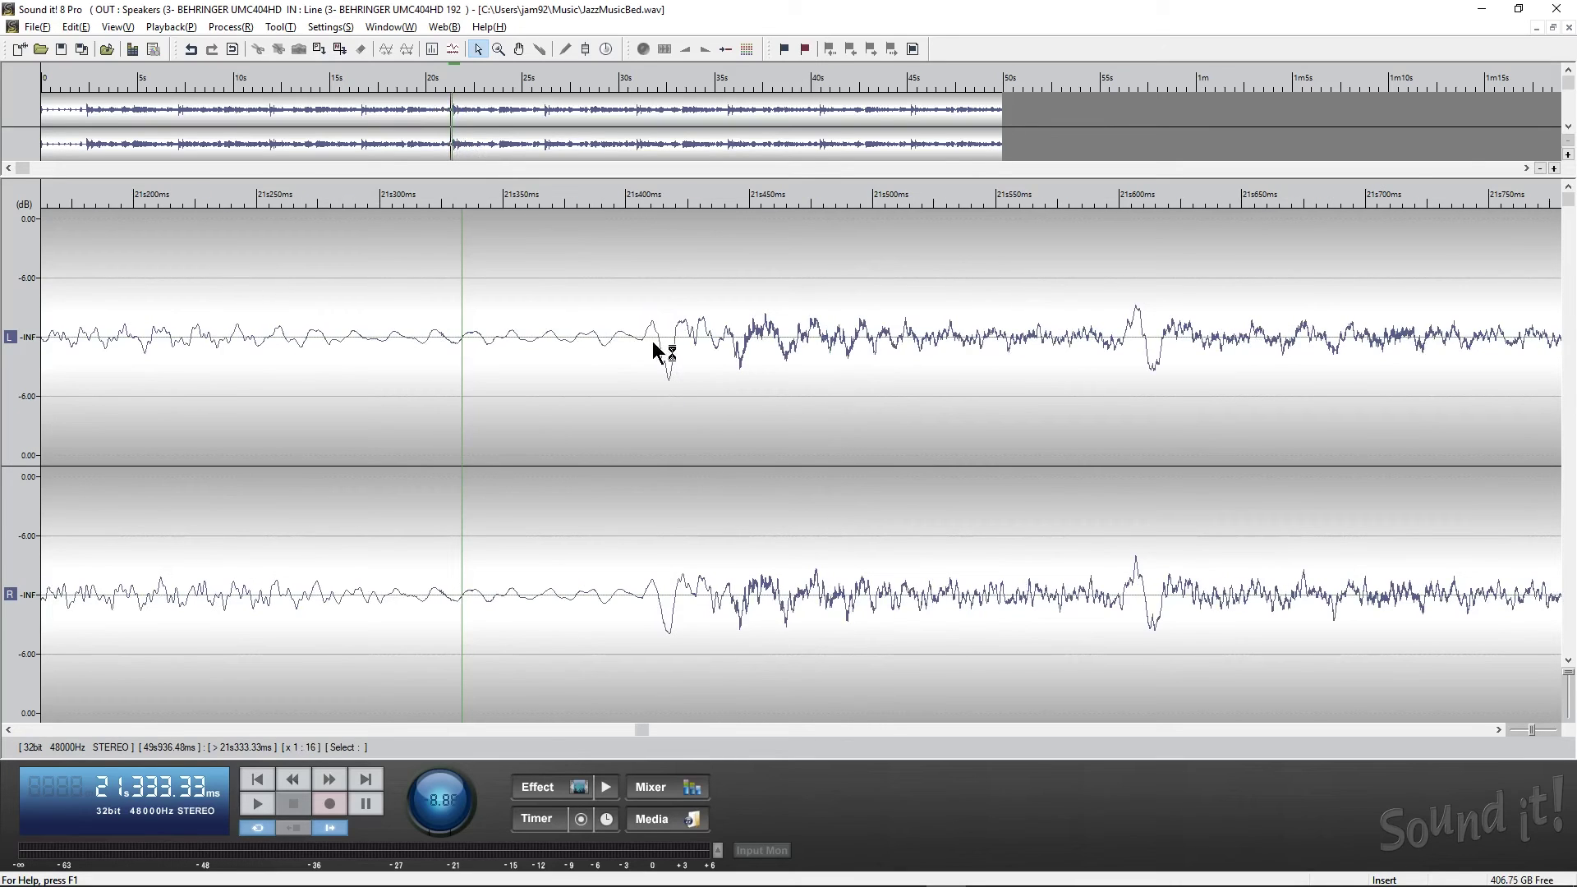
pyautogui.moveTo(1134, 330)
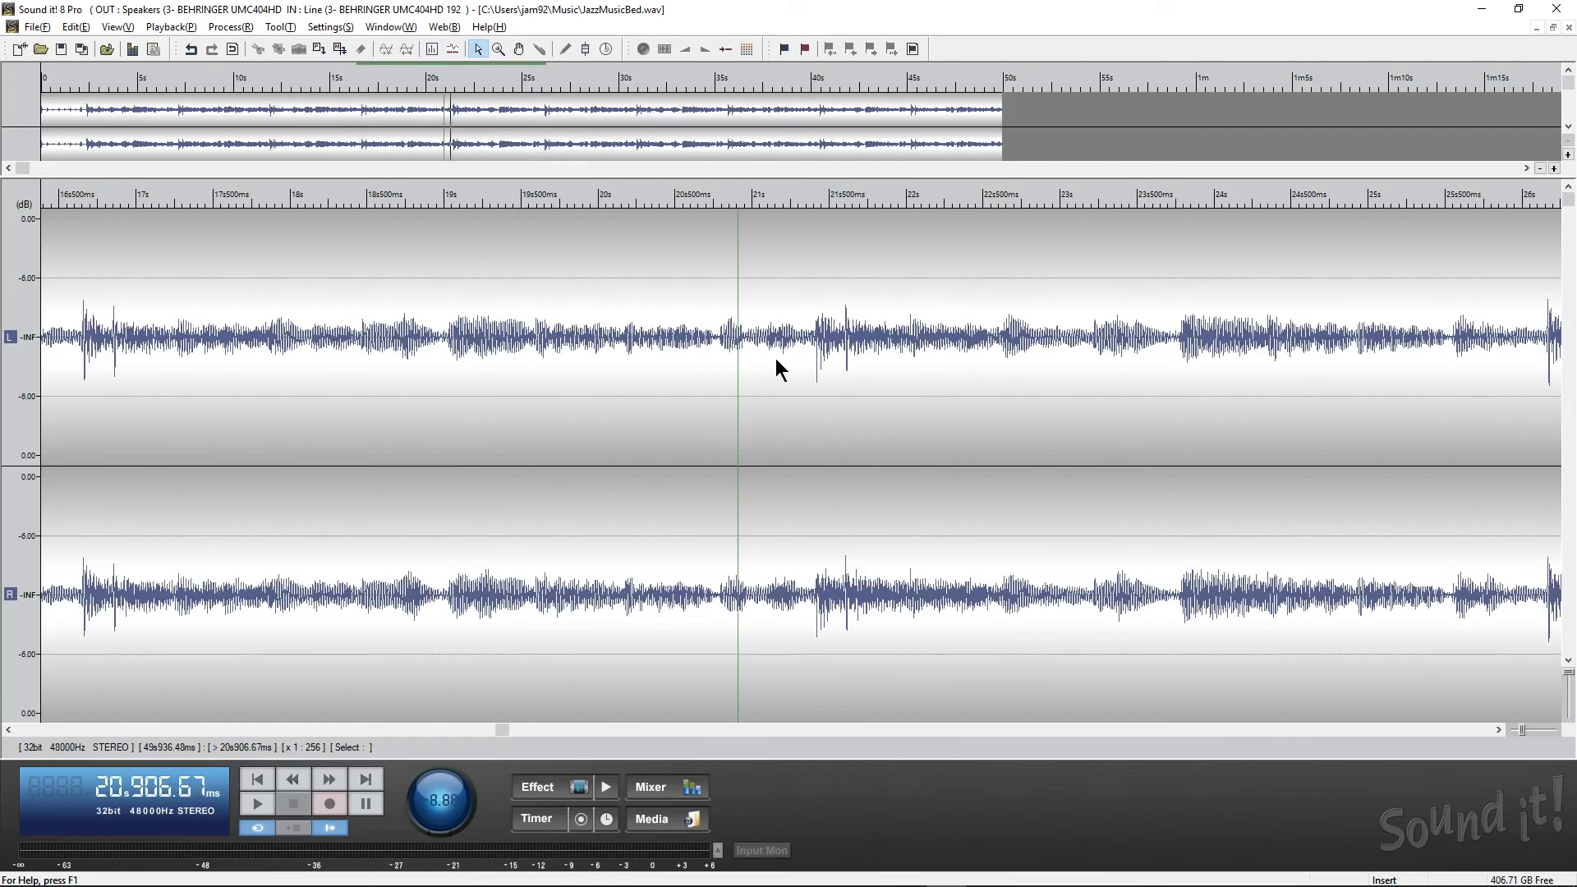
pyautogui.click(257, 803)
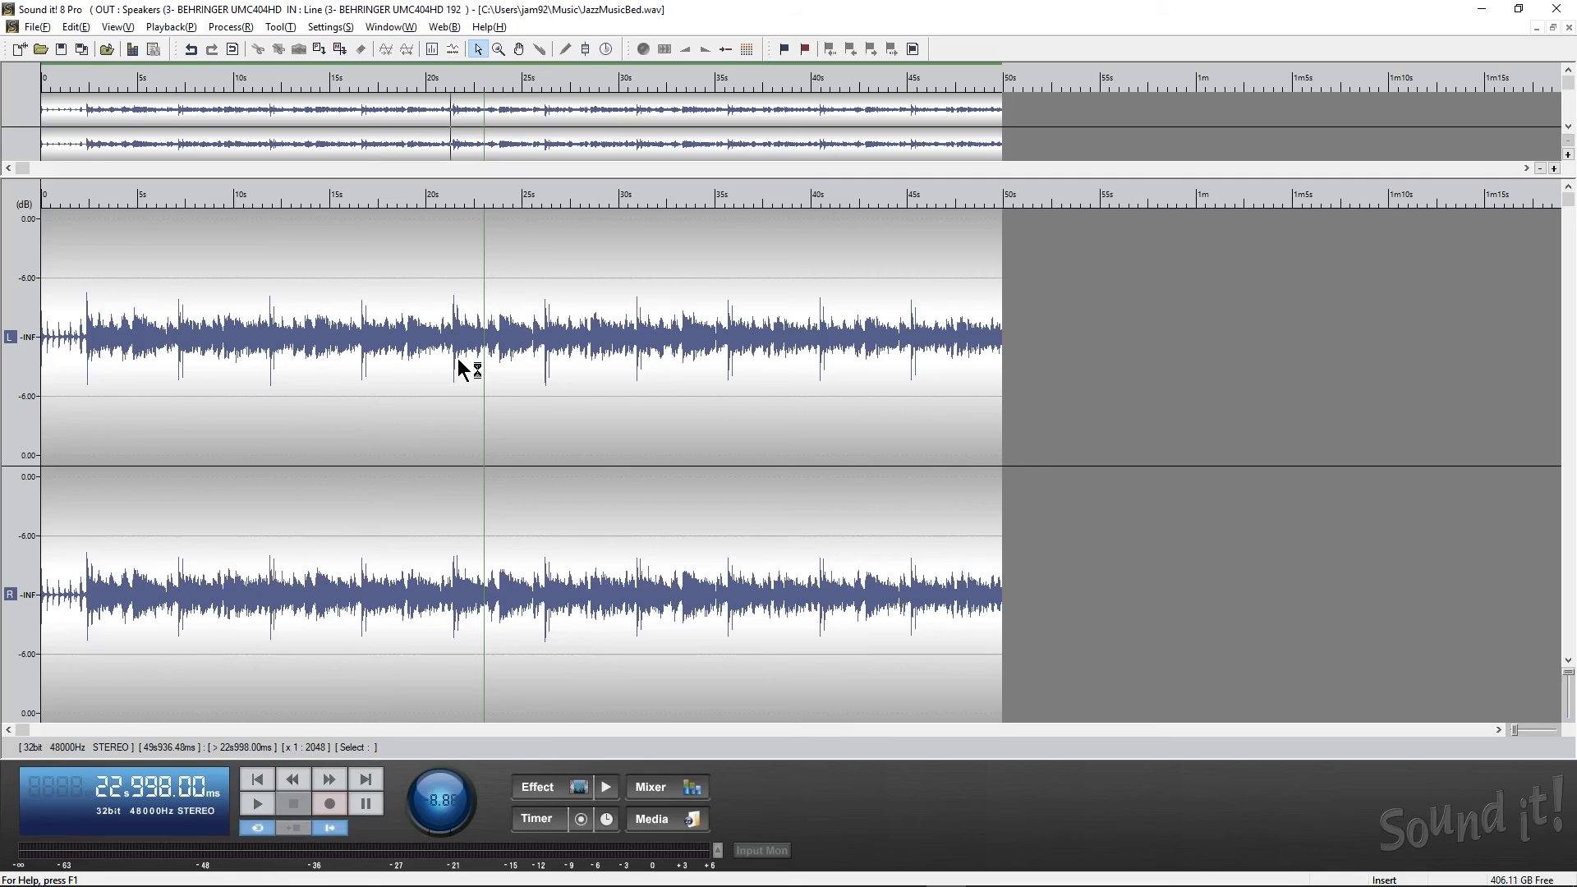
pyautogui.moveTo(464, 370)
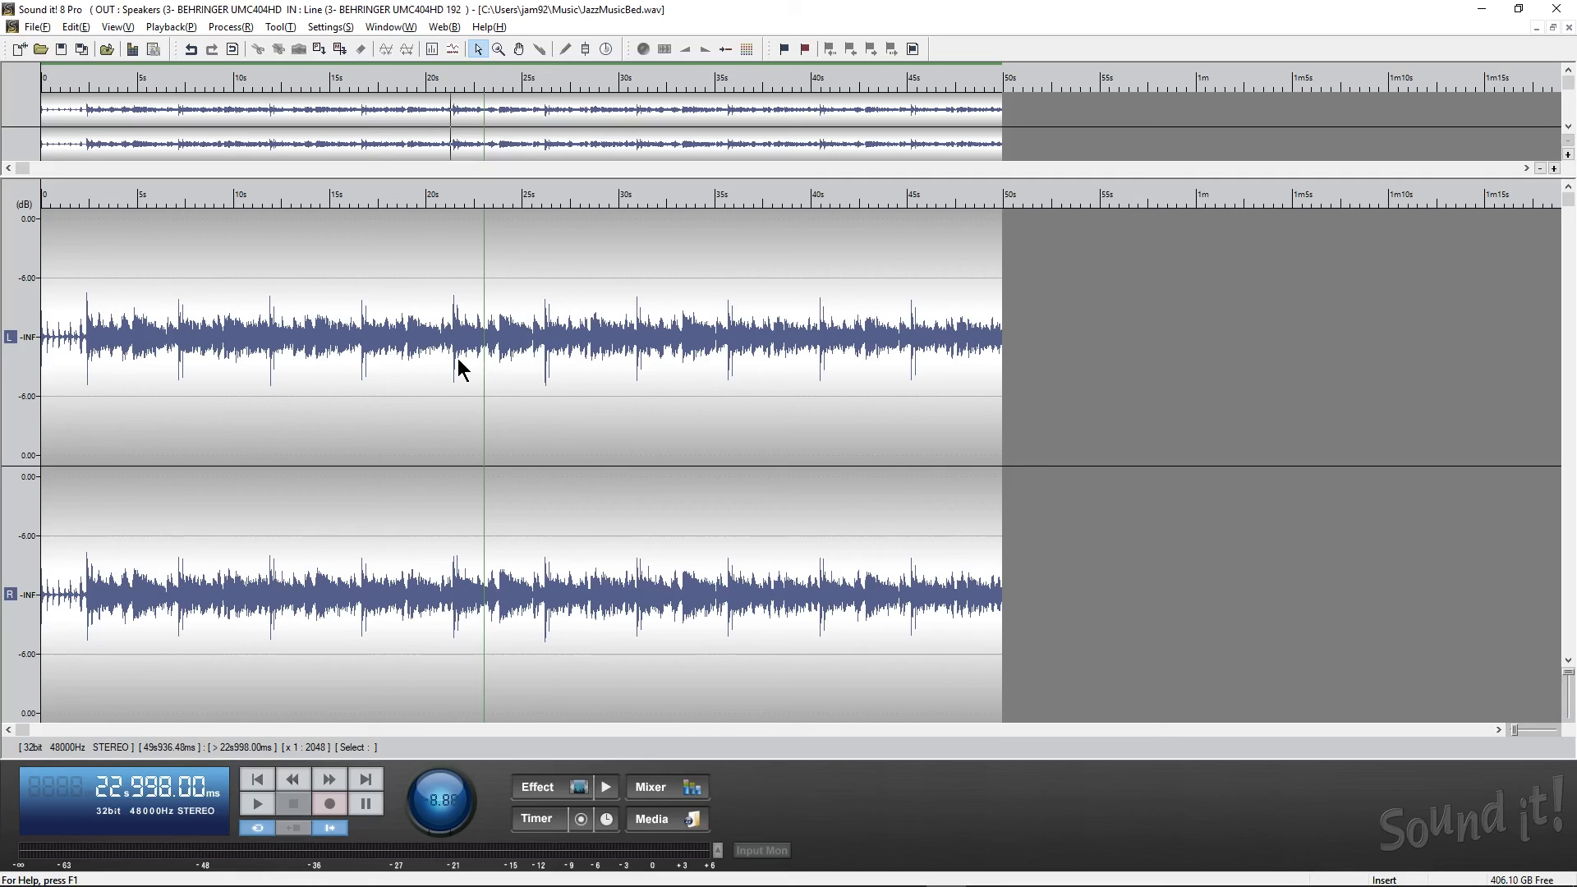